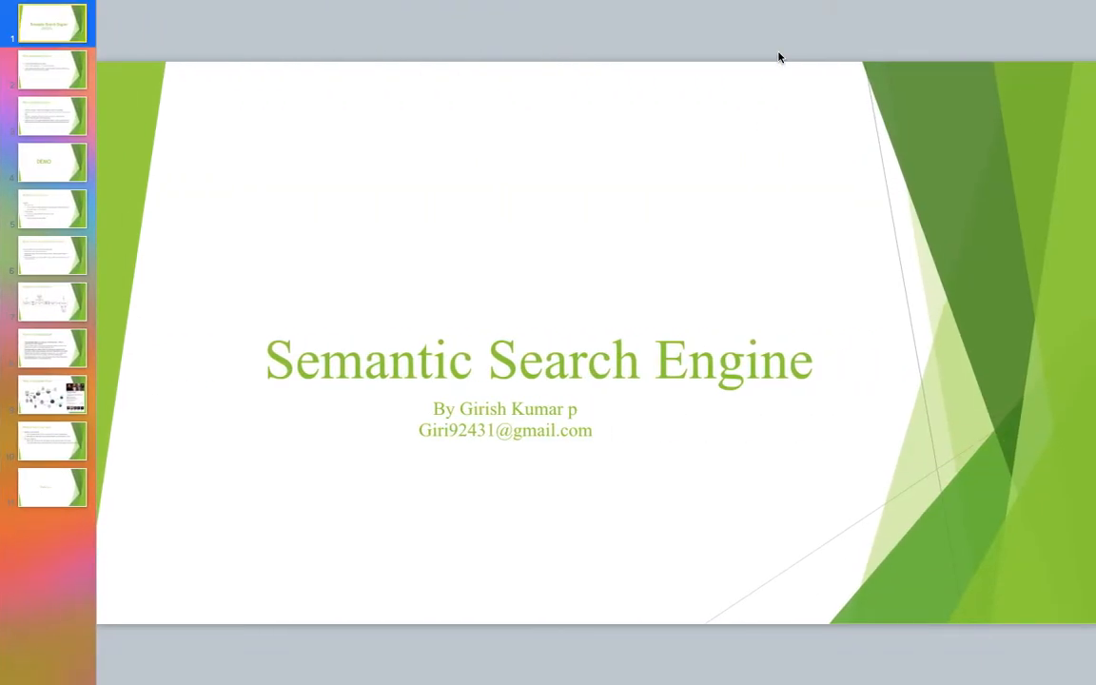
Enter the query 'top 10 asda for united kingdom 2018' into the search box.
left_click(54, 162)
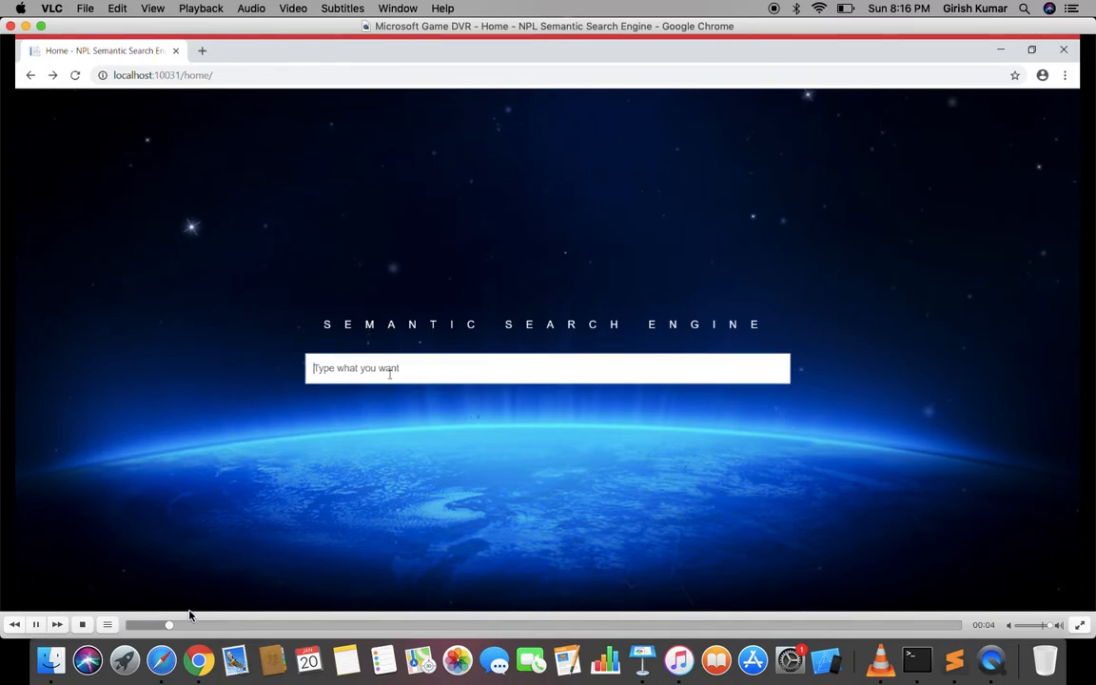
type("top 10 asda for united kingdom 2018")
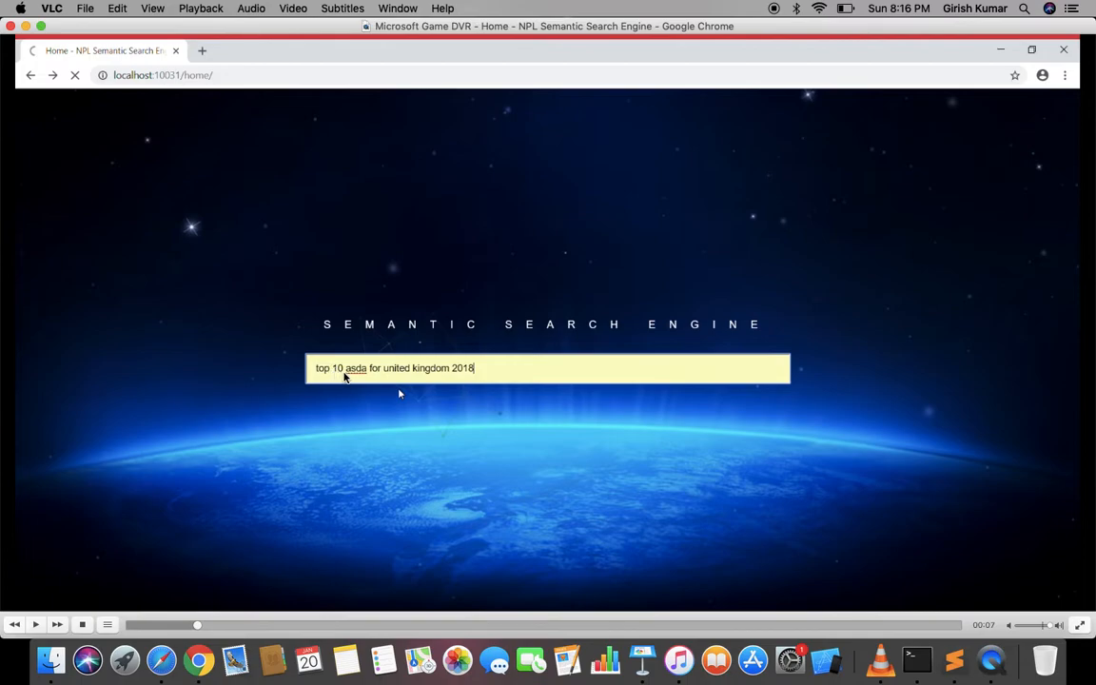
mouse_move(565, 366)
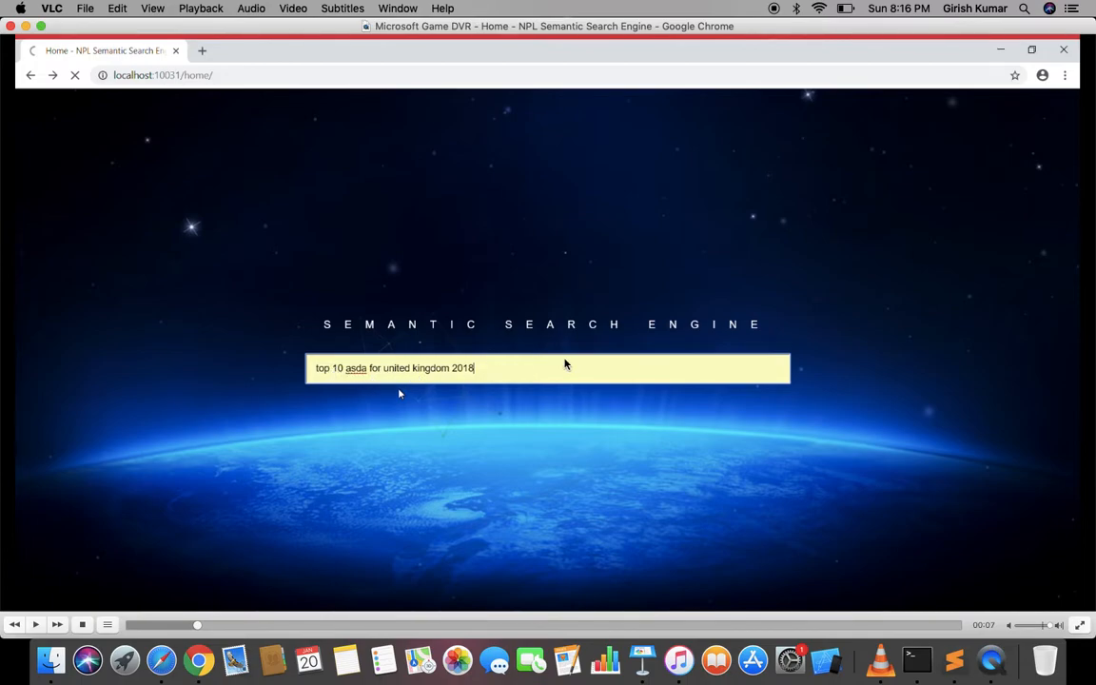
mouse_move(544, 356)
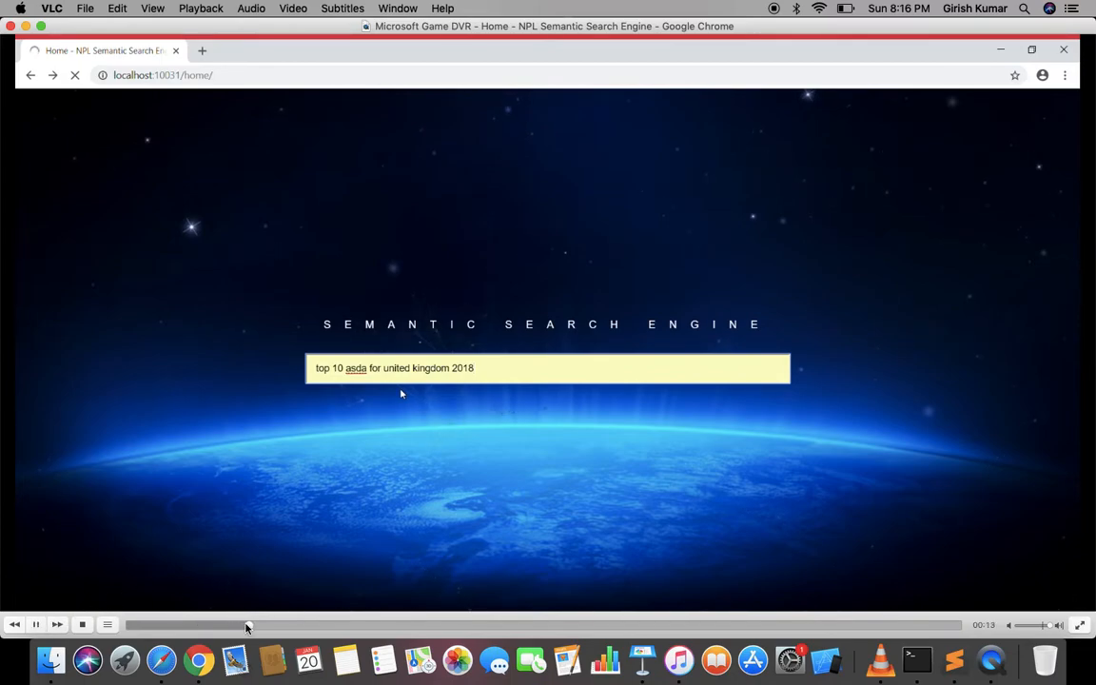
Submit the asda query to get 3 results: Retailer, Brand and Supplier.
key("Return")
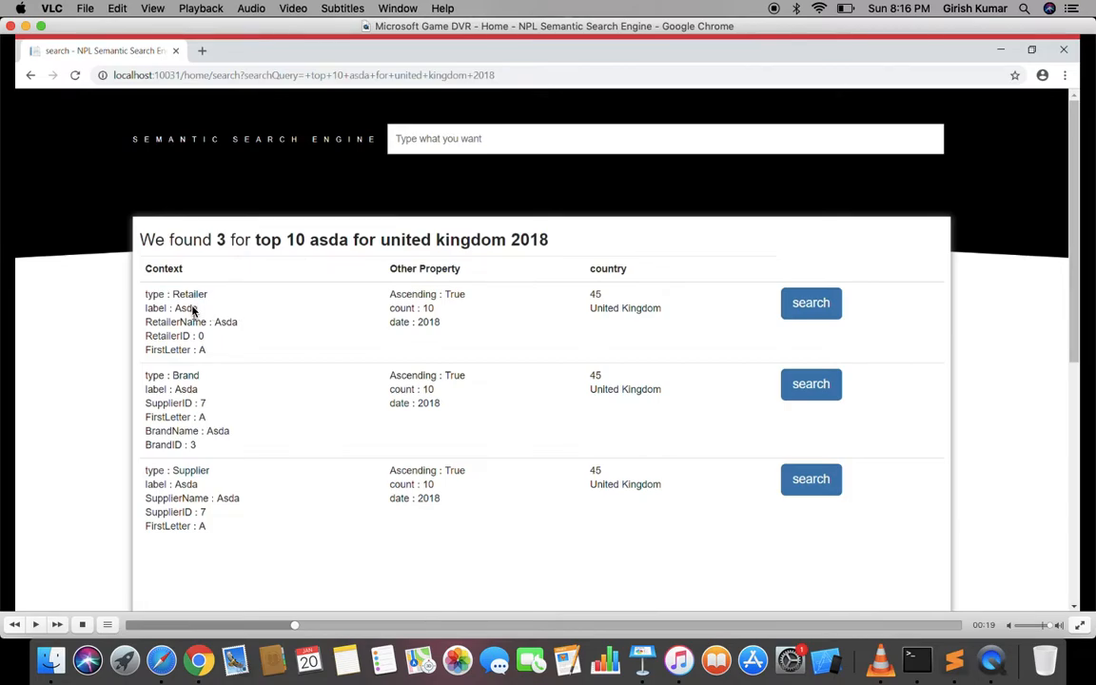
mouse_move(209, 296)
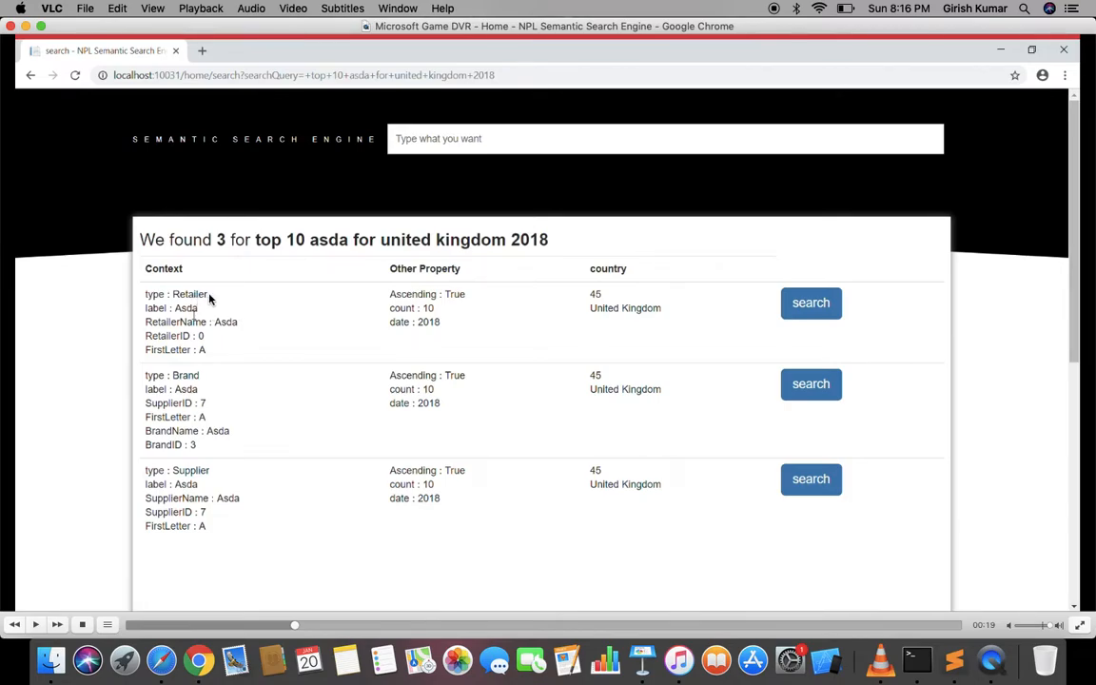
mouse_move(198, 338)
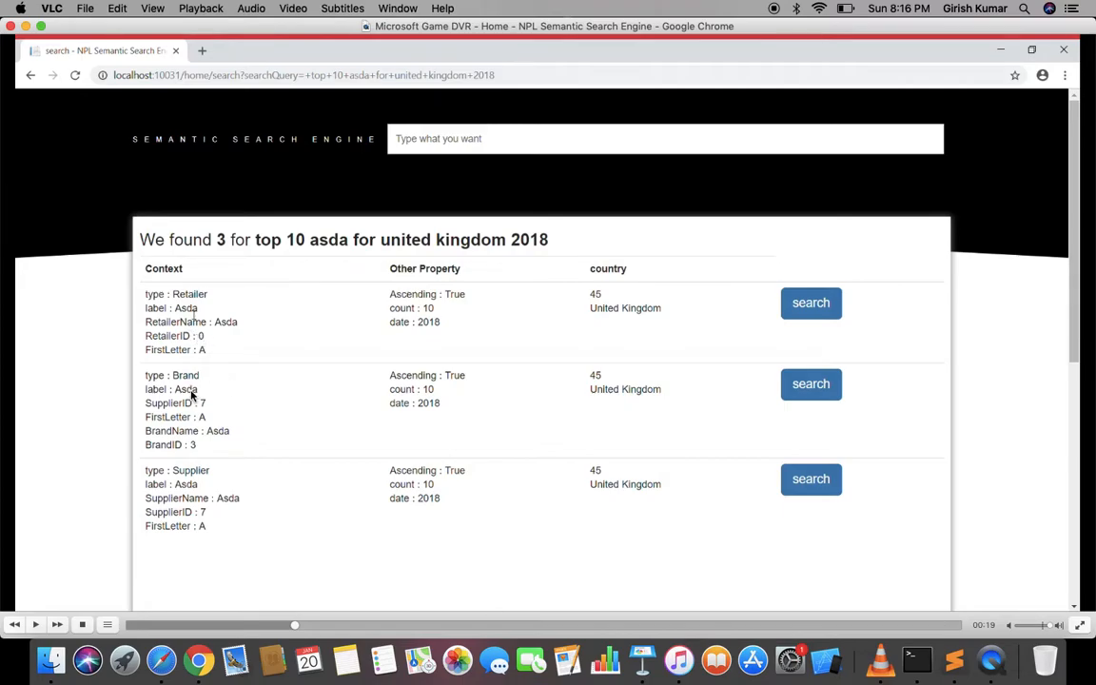
mouse_move(206, 417)
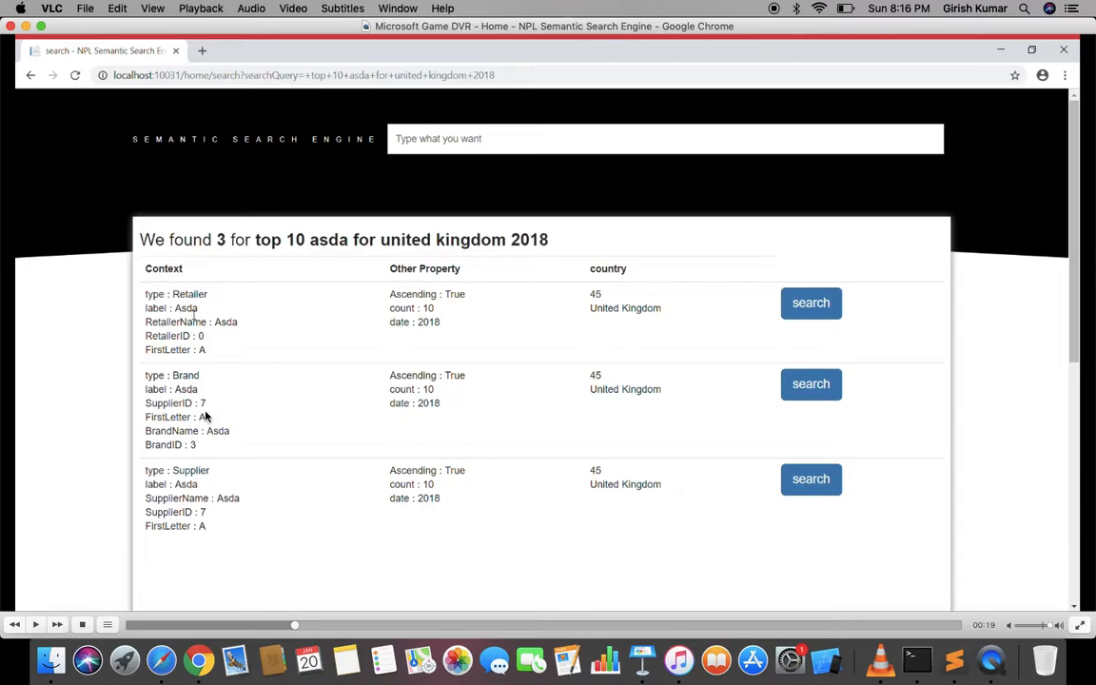
mouse_move(199, 411)
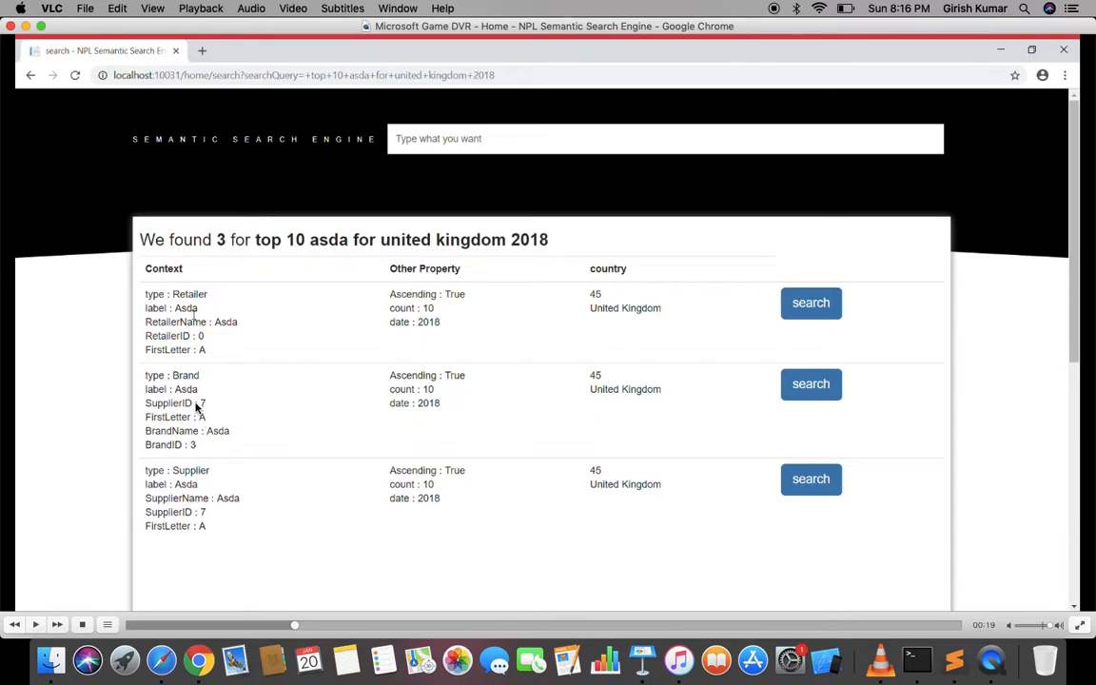
mouse_move(187, 499)
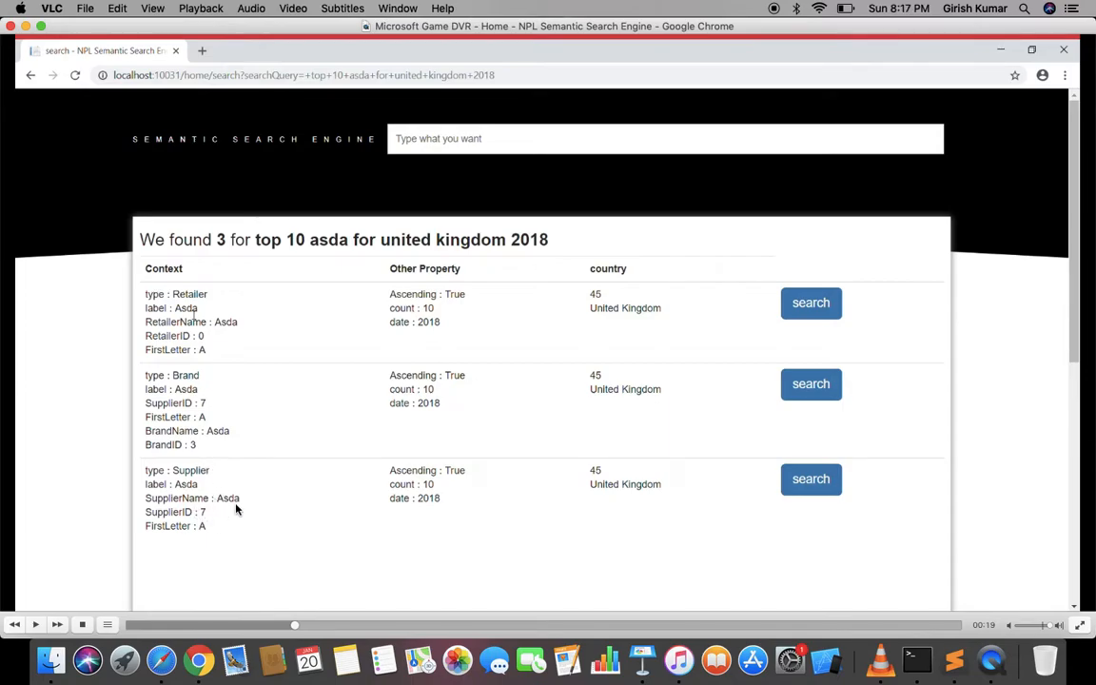
mouse_move(347, 249)
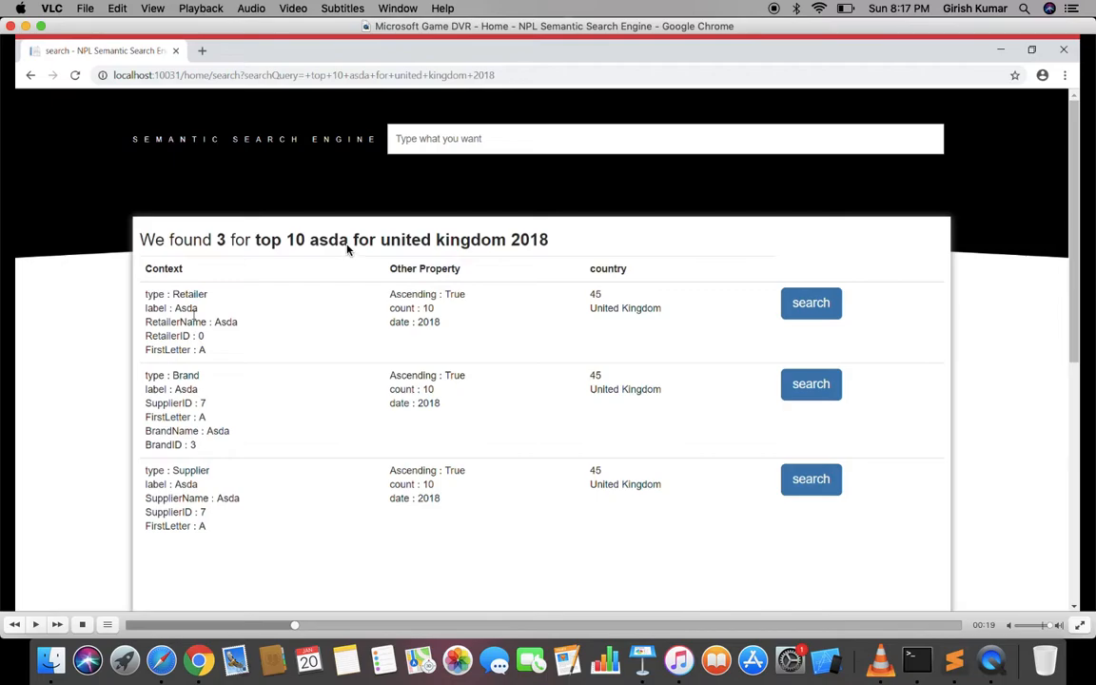
mouse_move(314, 248)
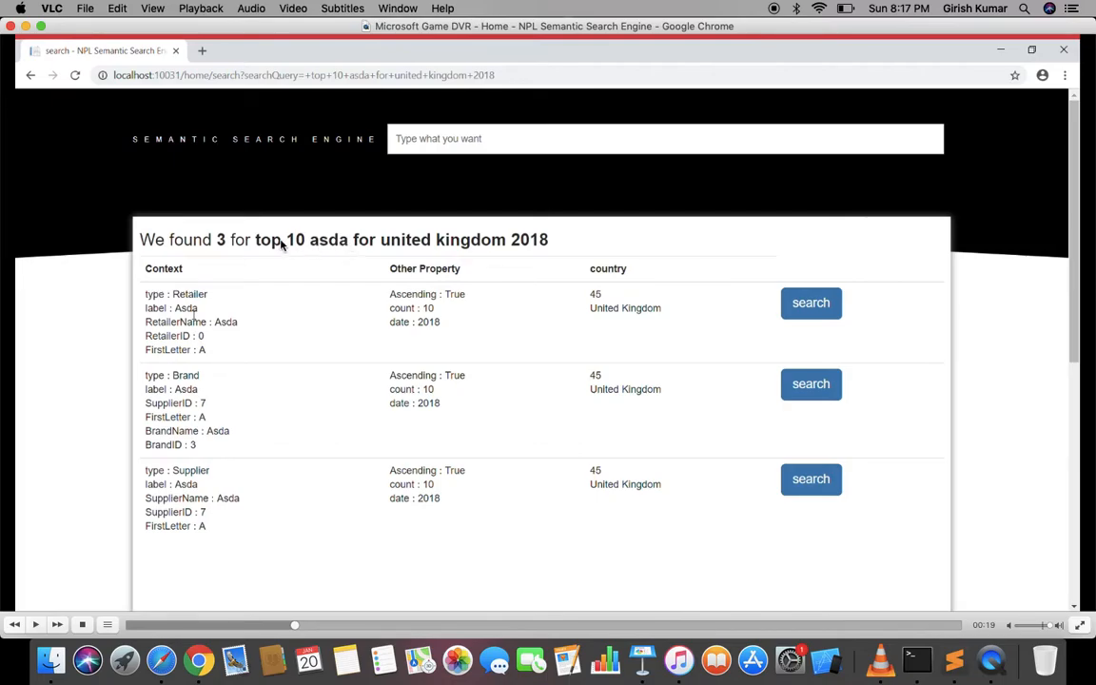
mouse_move(276, 239)
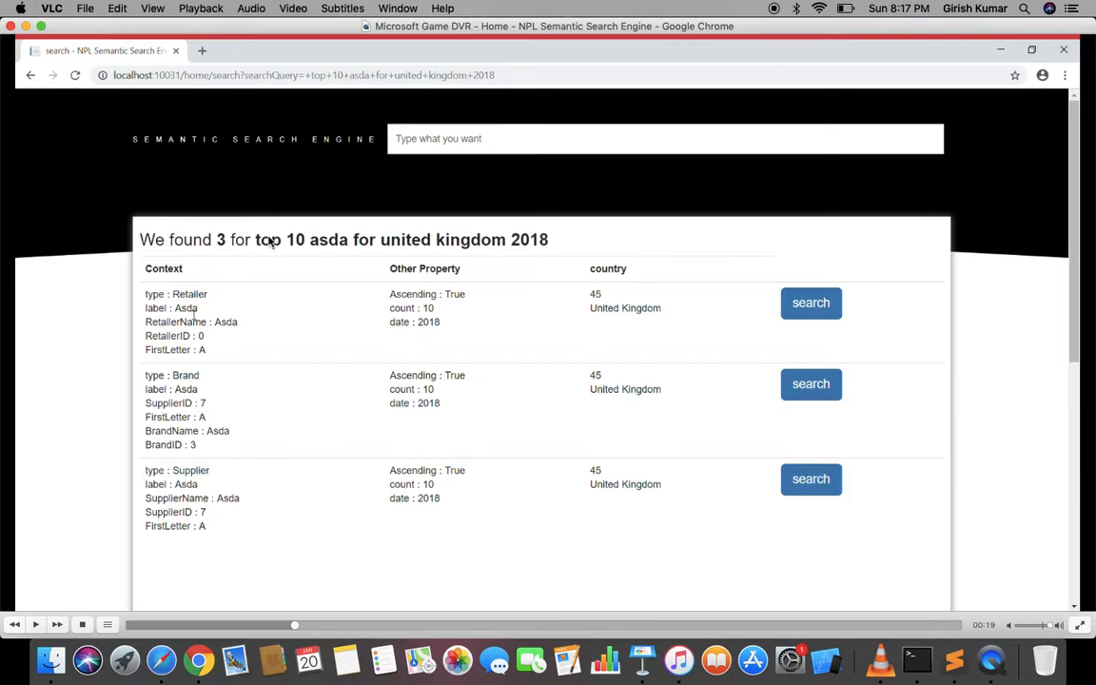
mouse_move(381, 232)
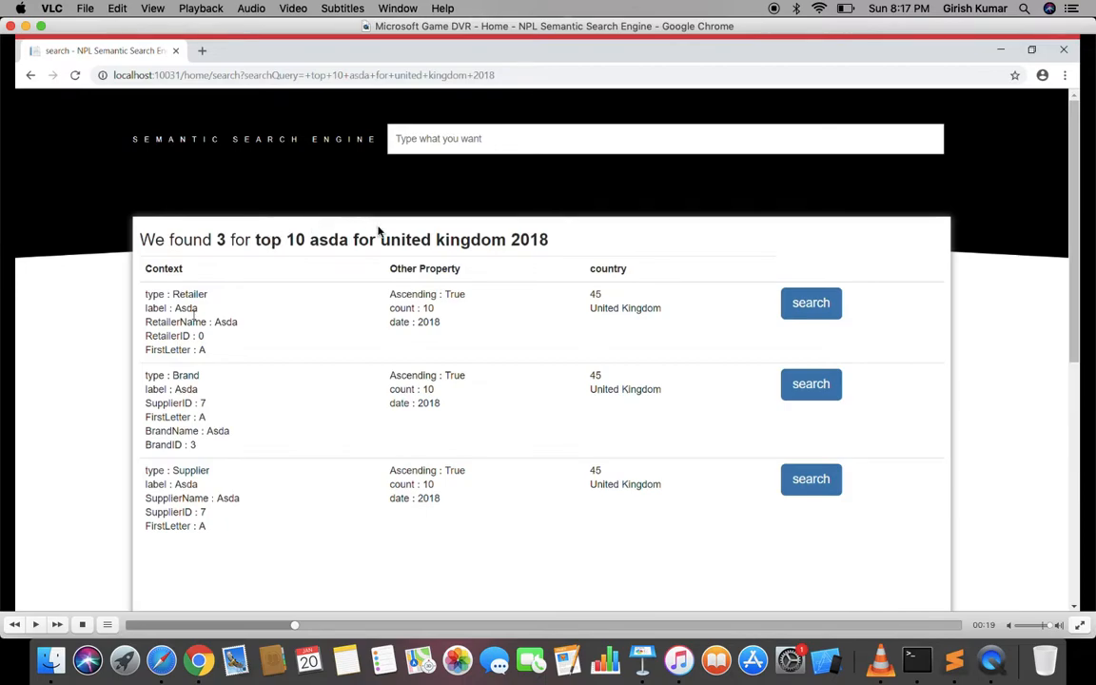
mouse_move(435, 312)
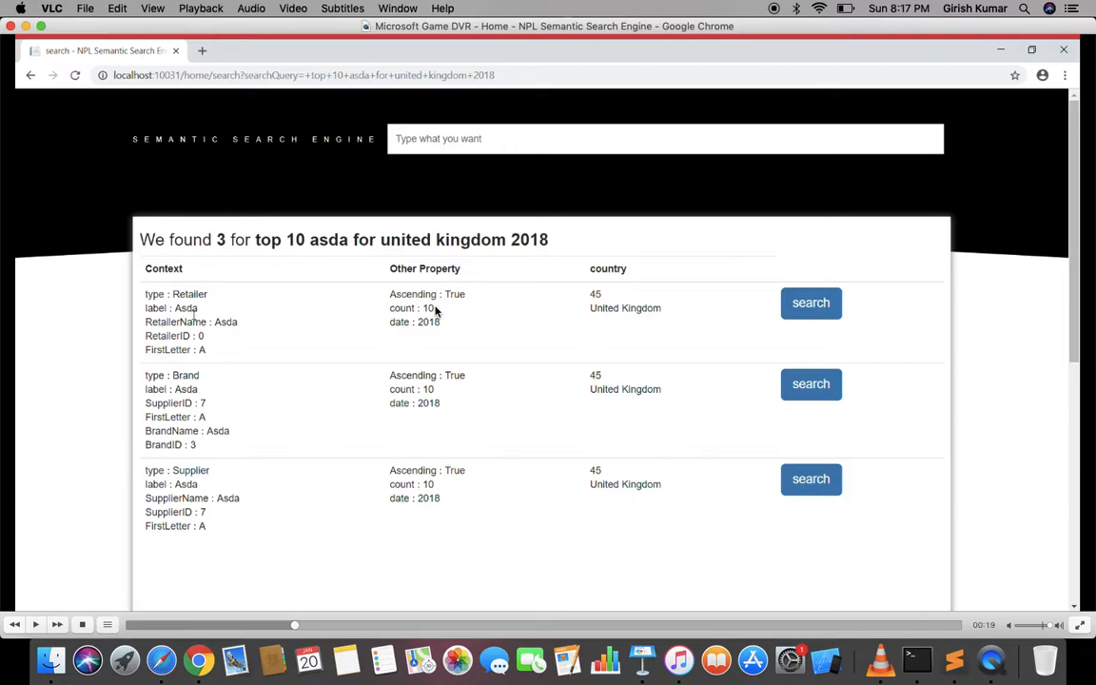
mouse_move(276, 240)
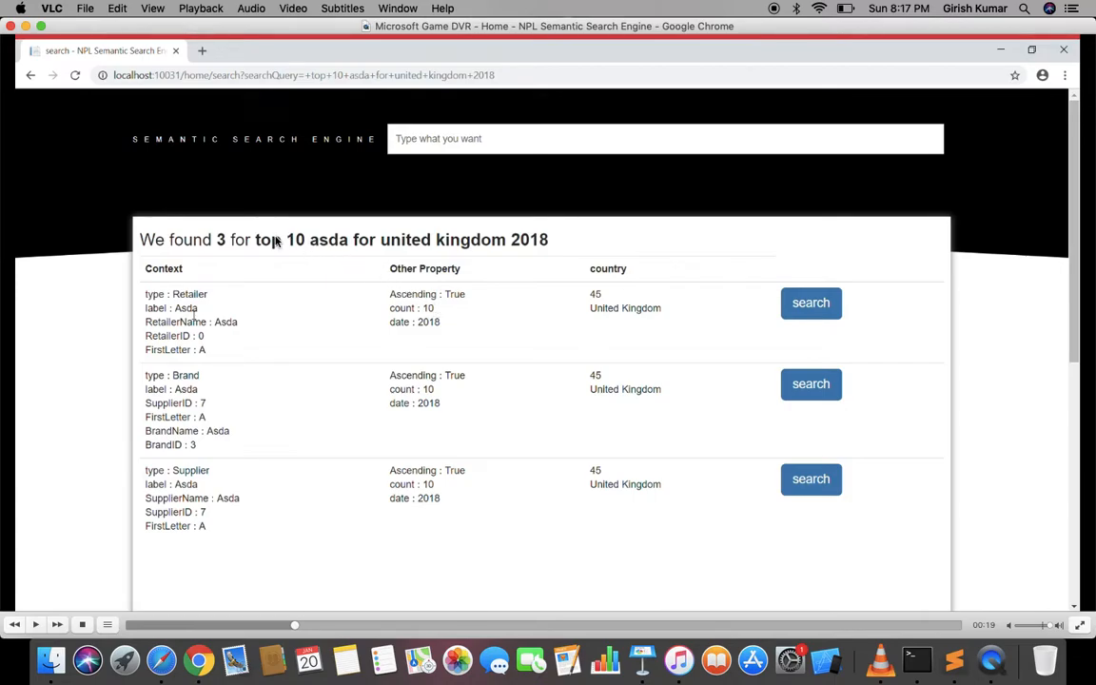
mouse_move(523, 243)
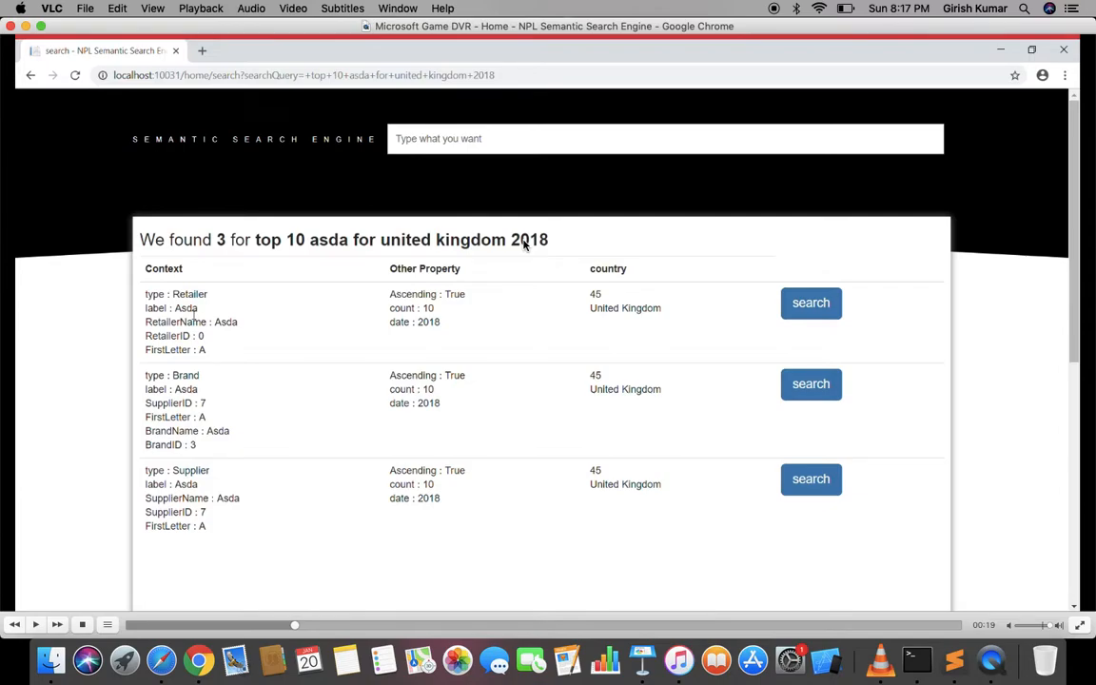
mouse_move(282, 257)
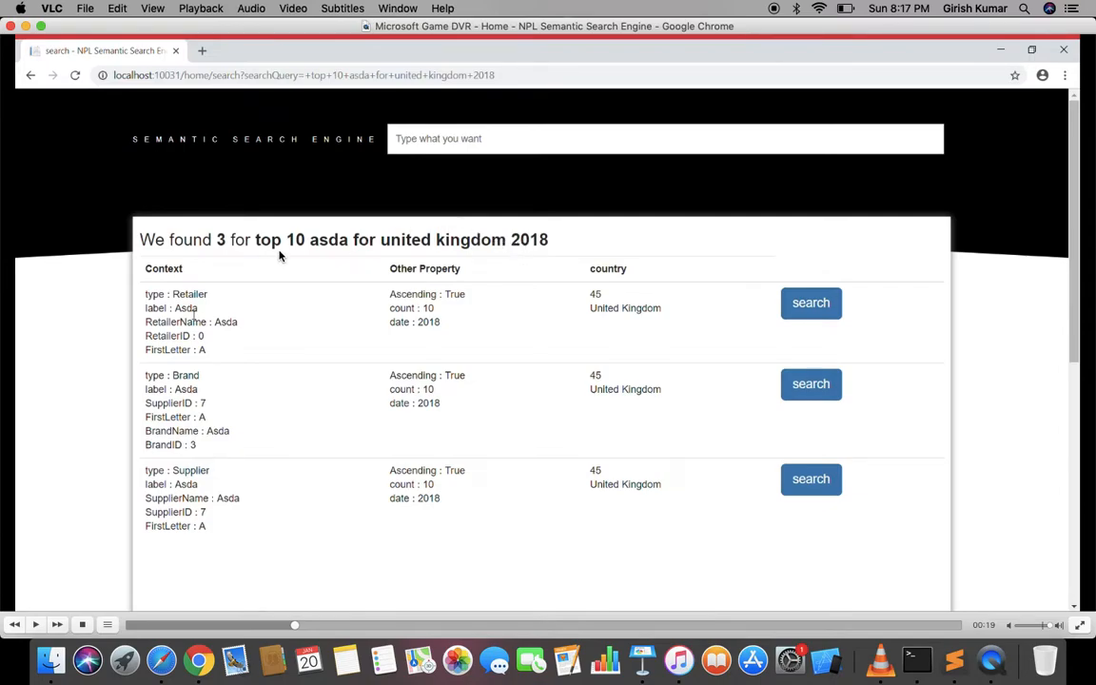
mouse_move(521, 248)
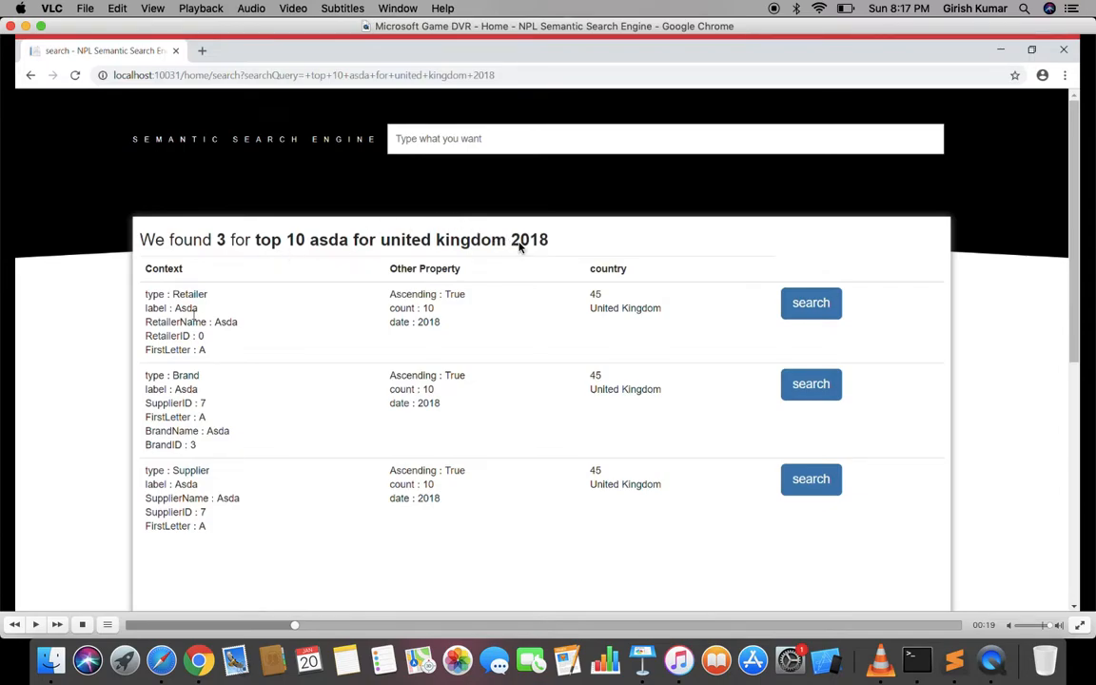
mouse_move(365, 289)
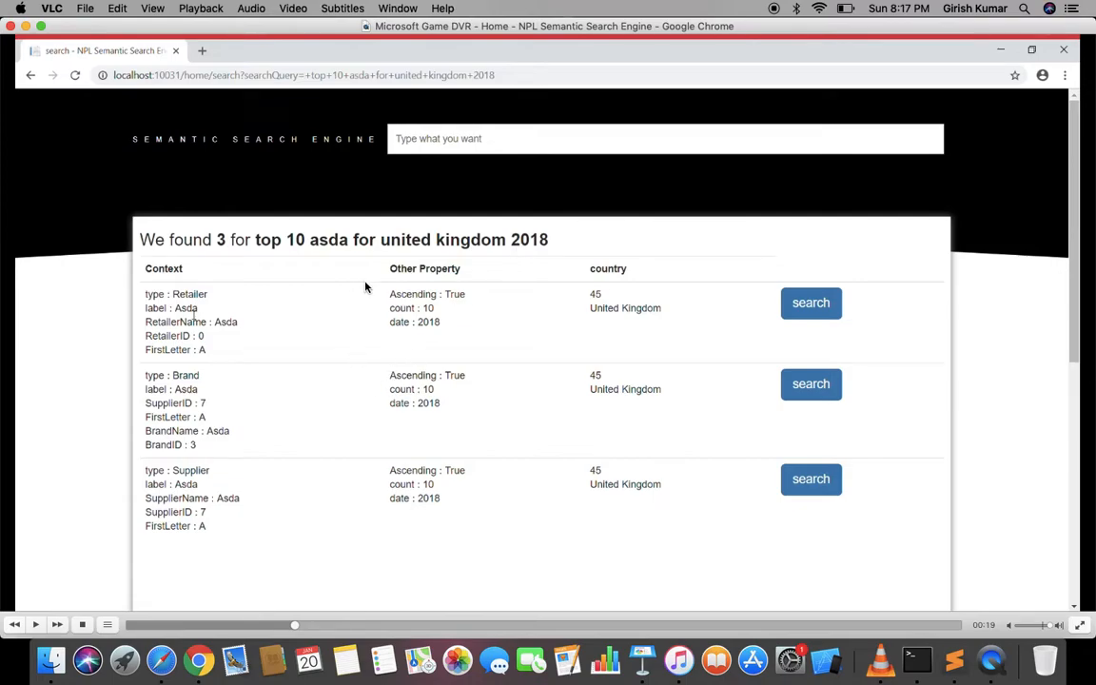
mouse_move(635, 308)
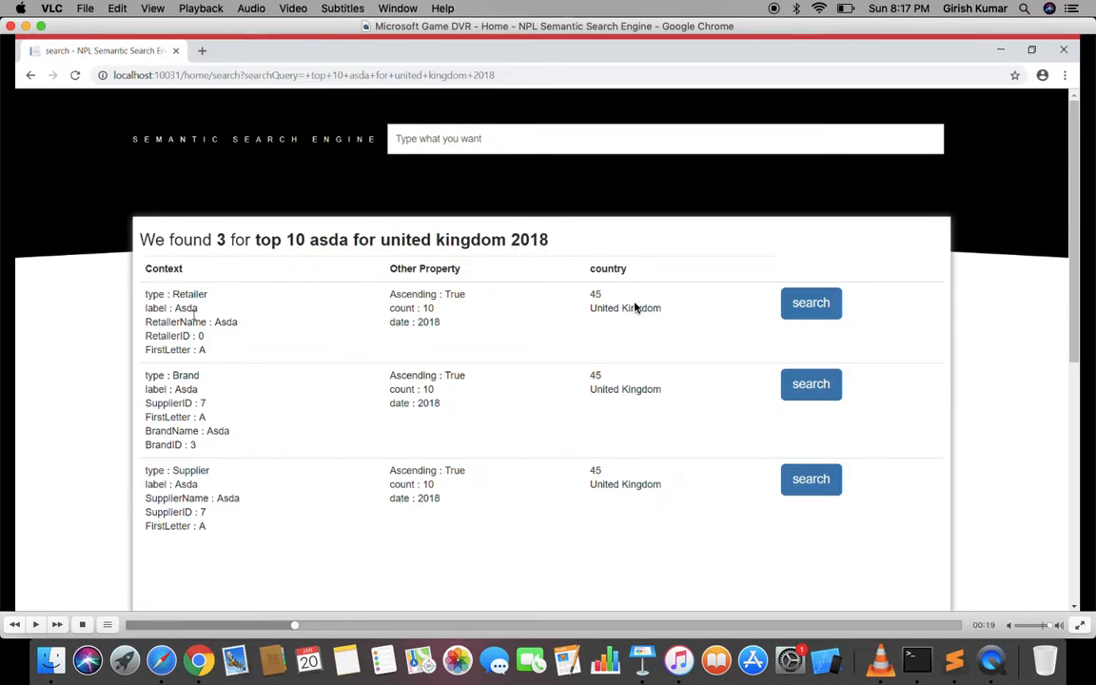
mouse_move(384, 247)
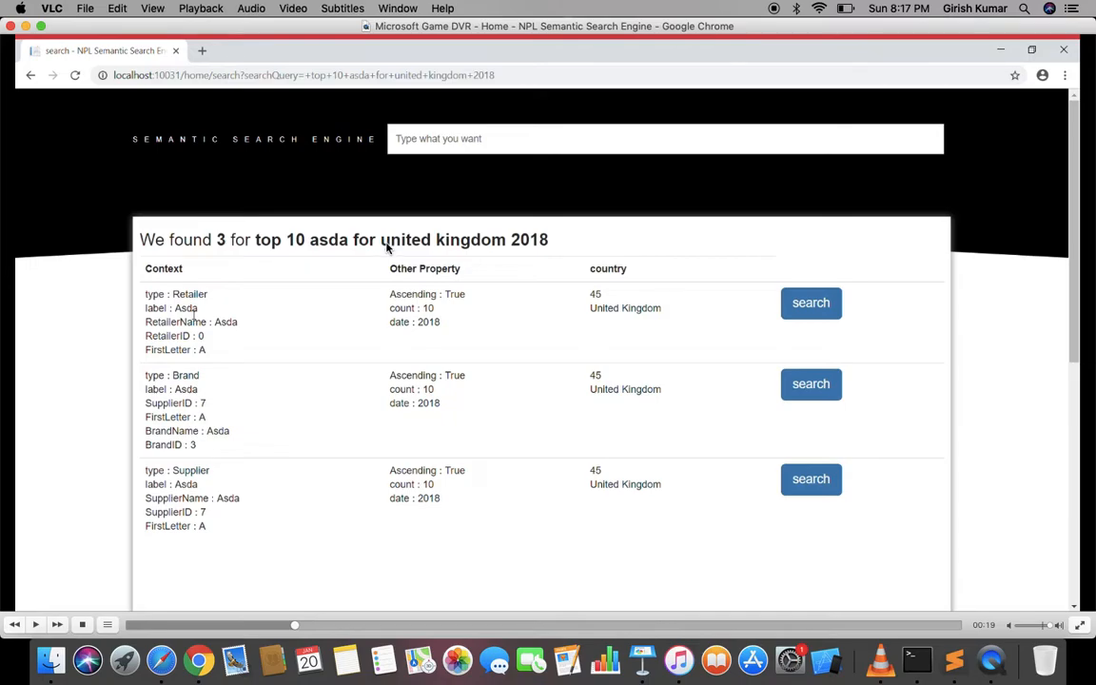
mouse_move(487, 243)
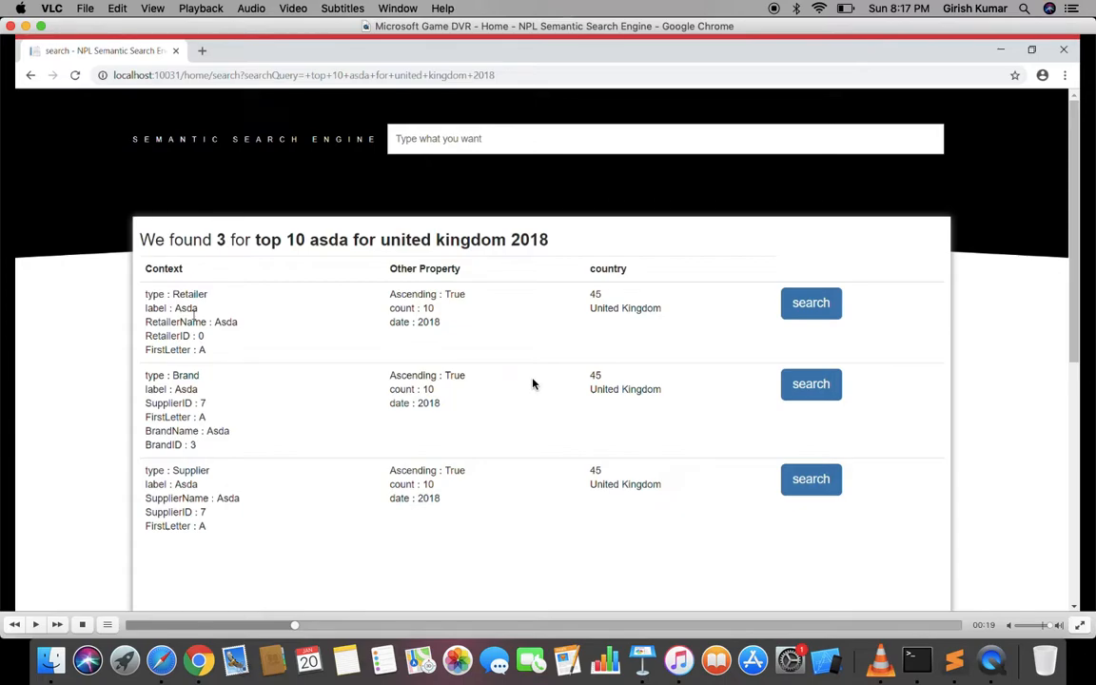
mouse_move(605, 367)
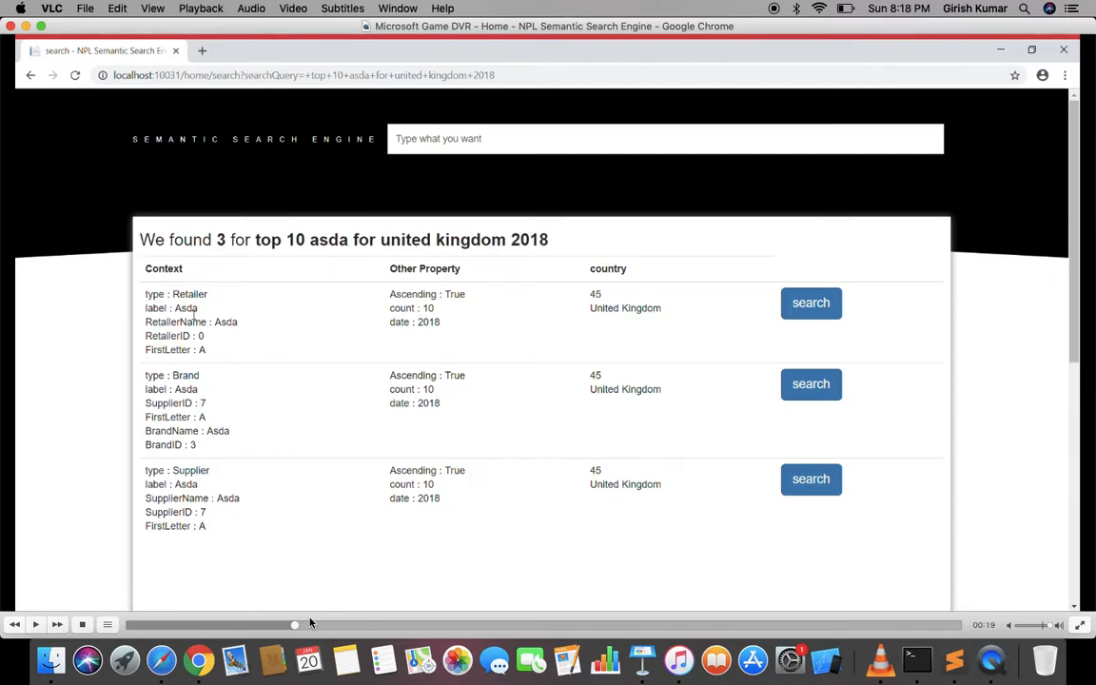
mouse_move(316, 624)
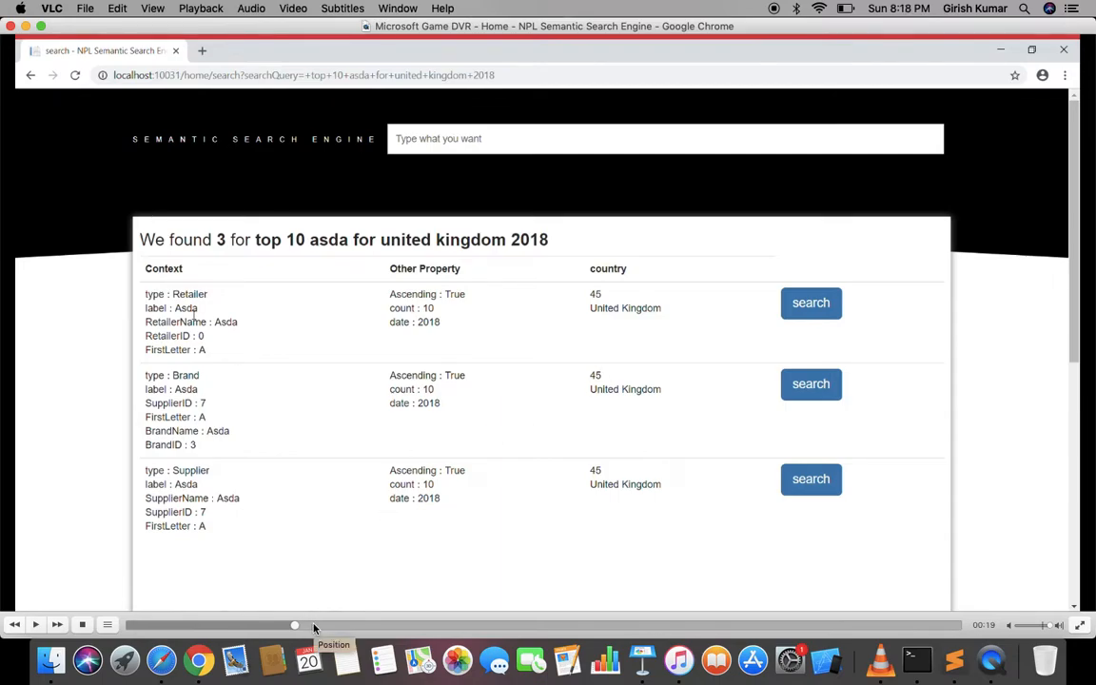
Skip ahead and search 'tesco in china', returning 3 Tesco results with country China.
left_click_drag(295, 624, 342, 624)
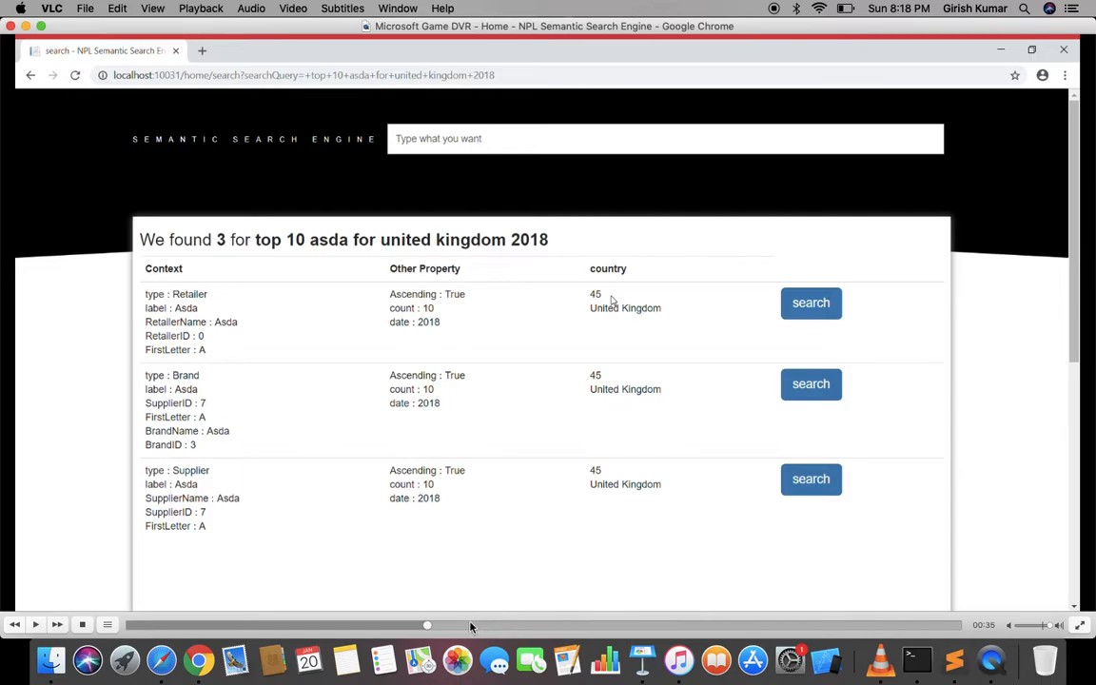
type("tesc")
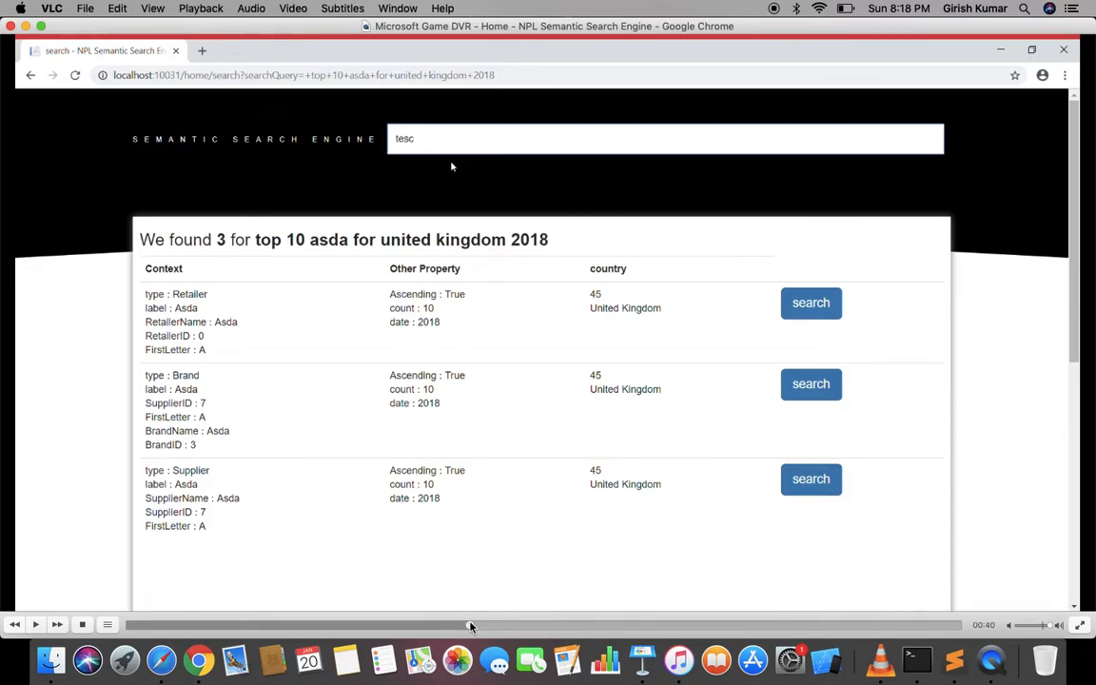
mouse_move(494, 399)
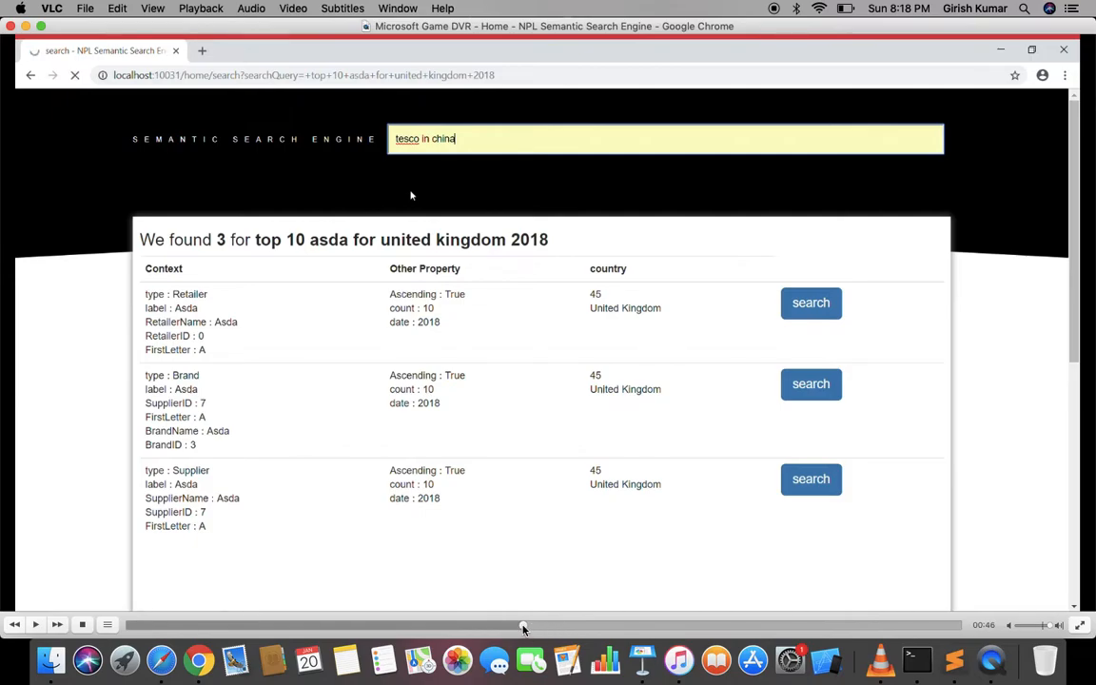
key("Return")
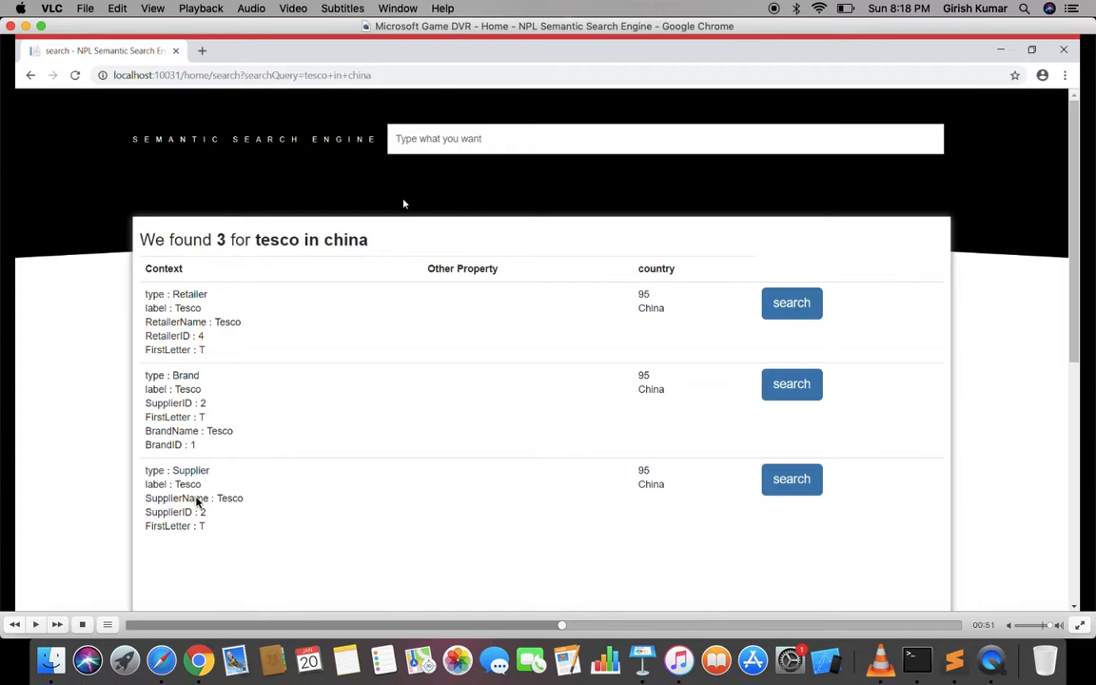
mouse_move(228, 513)
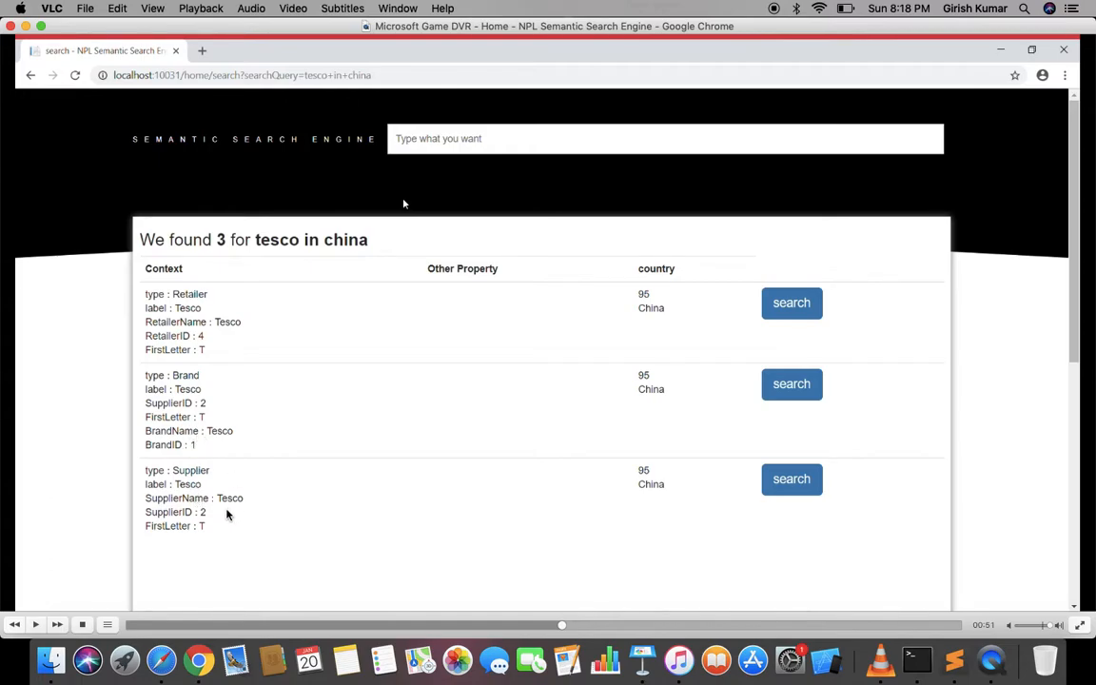
mouse_move(655, 296)
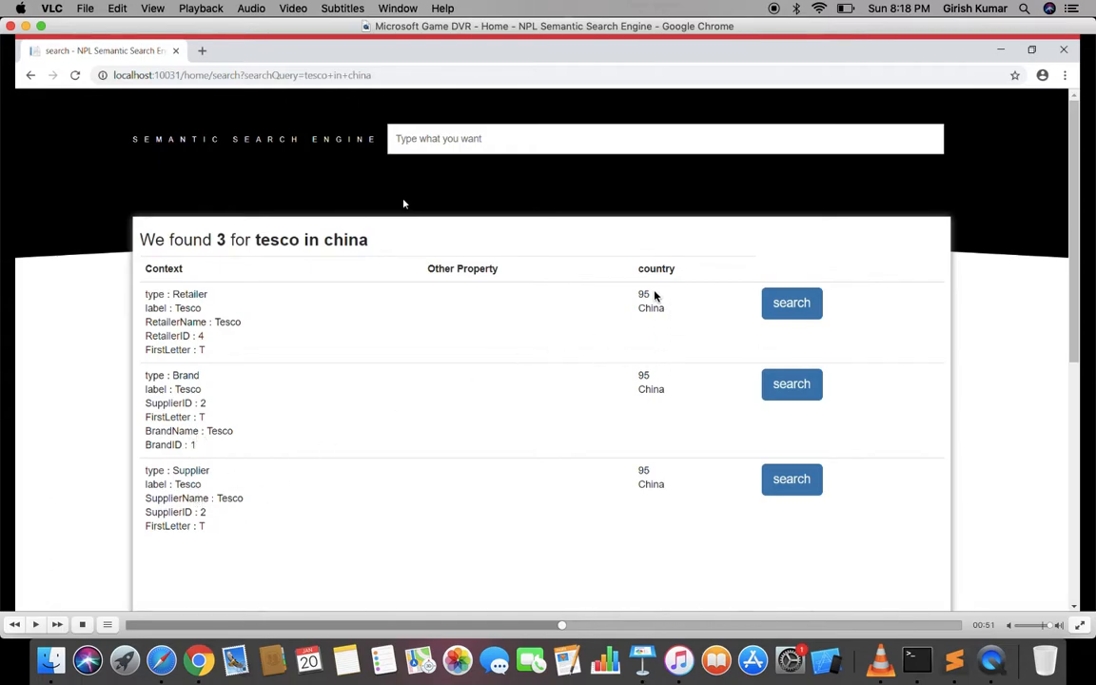
mouse_move(508, 411)
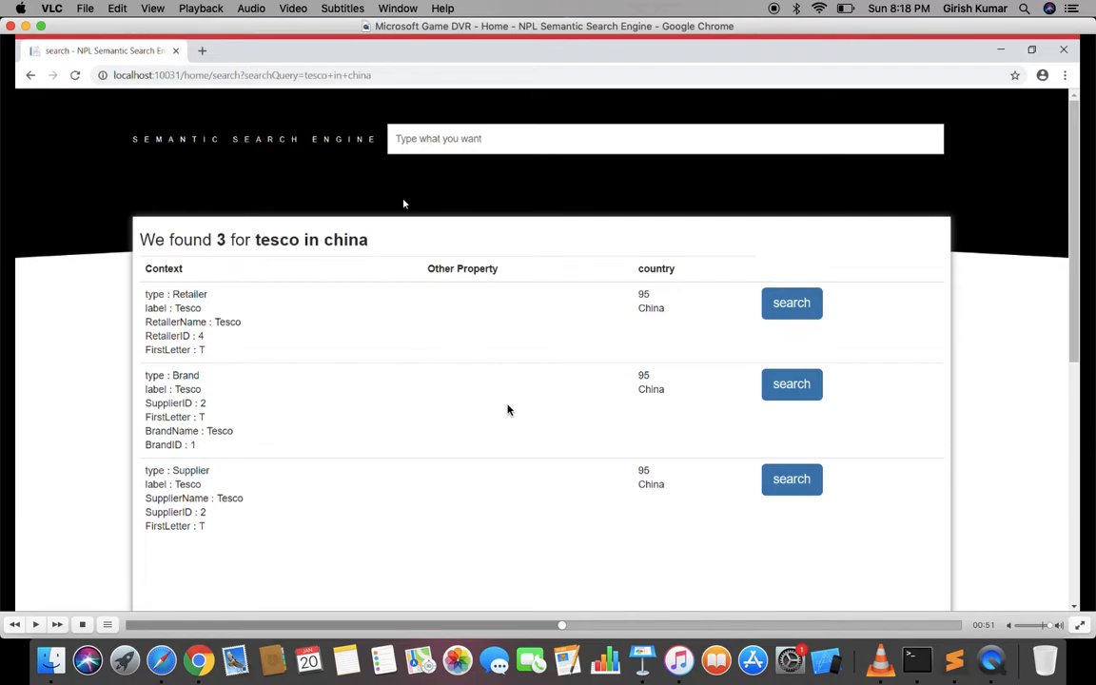
mouse_move(591, 626)
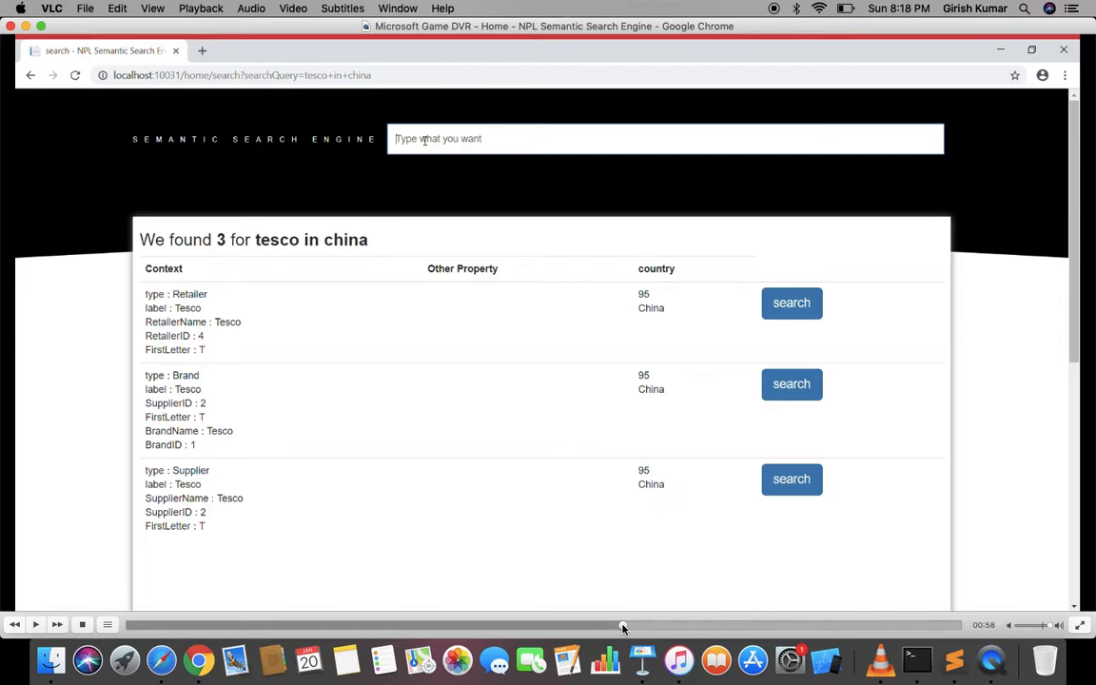
Search 'united', returning 1 Brand result named United, and skip ahead in the recording.
type("united")
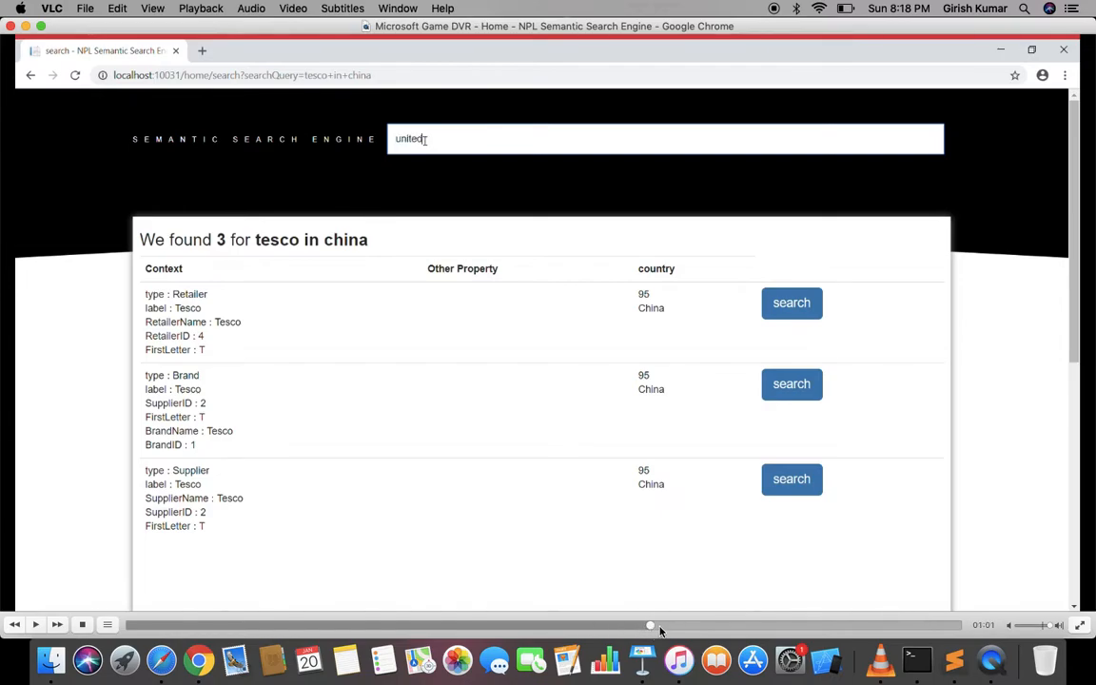
mouse_move(673, 630)
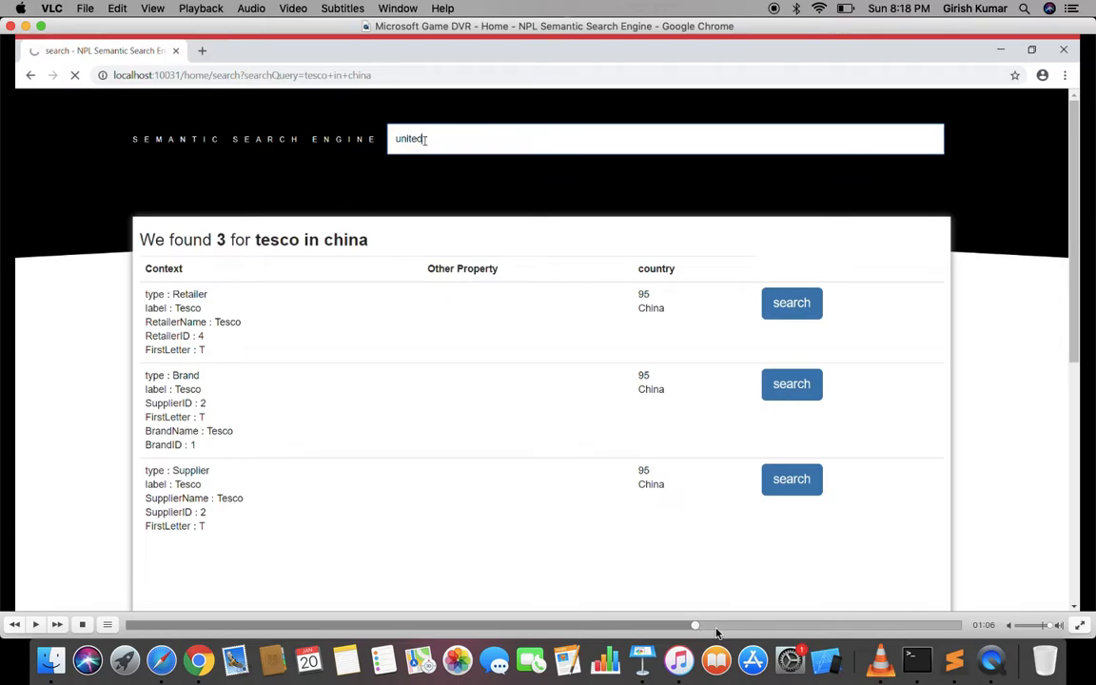
left_click_drag(695, 624, 738, 624)
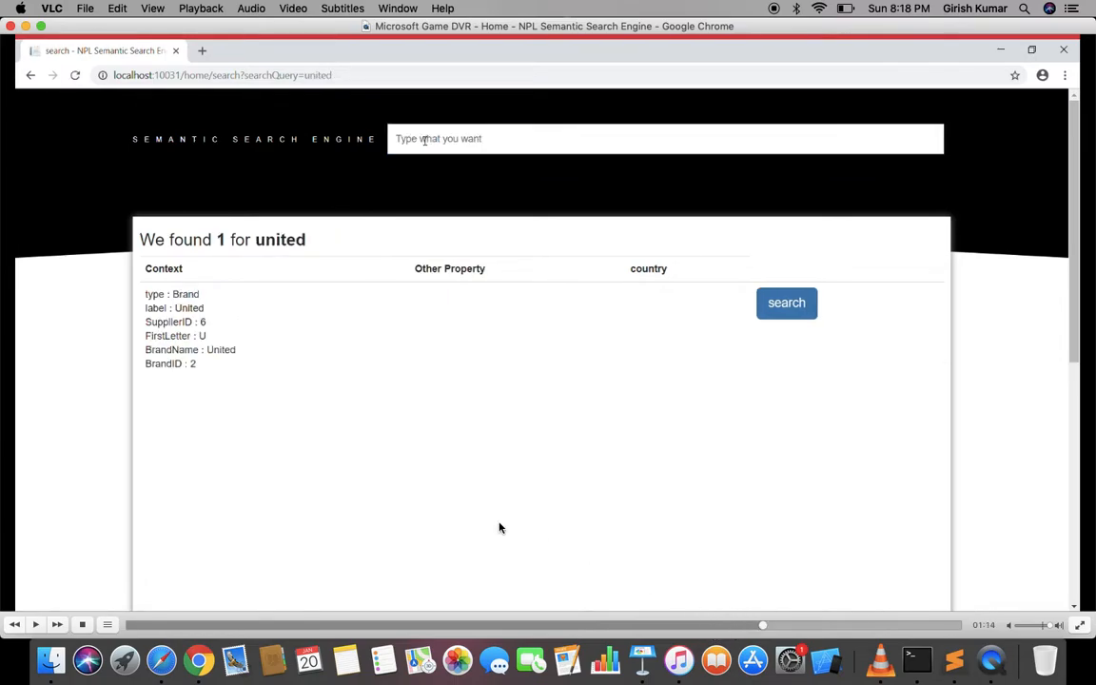
mouse_move(190, 308)
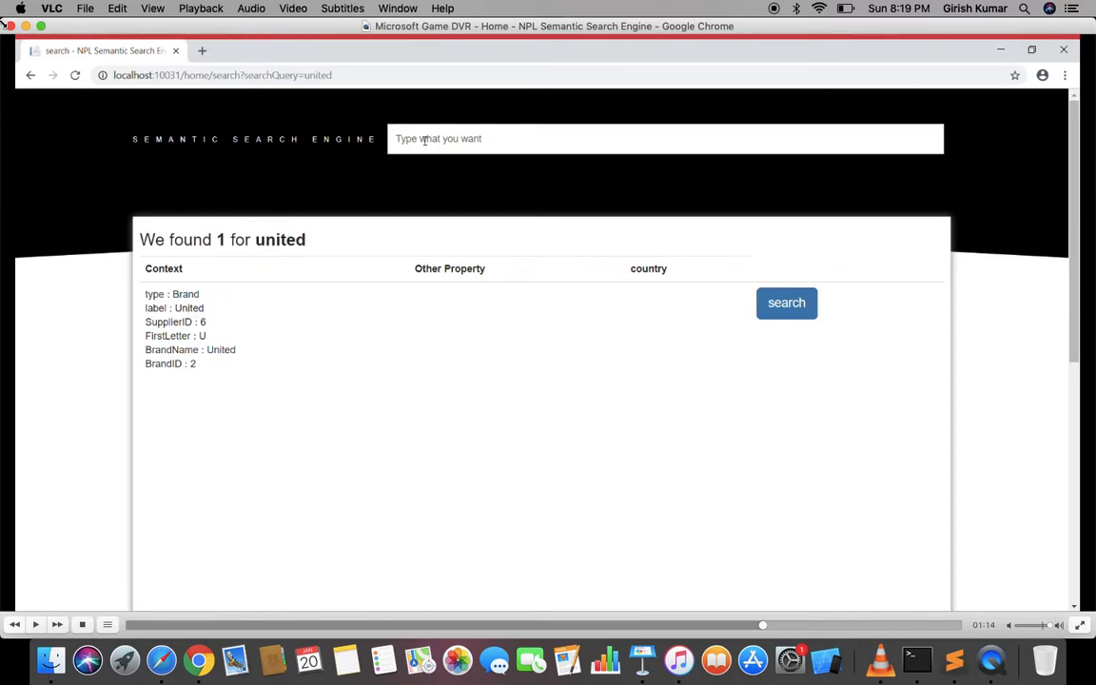
mouse_move(95, 13)
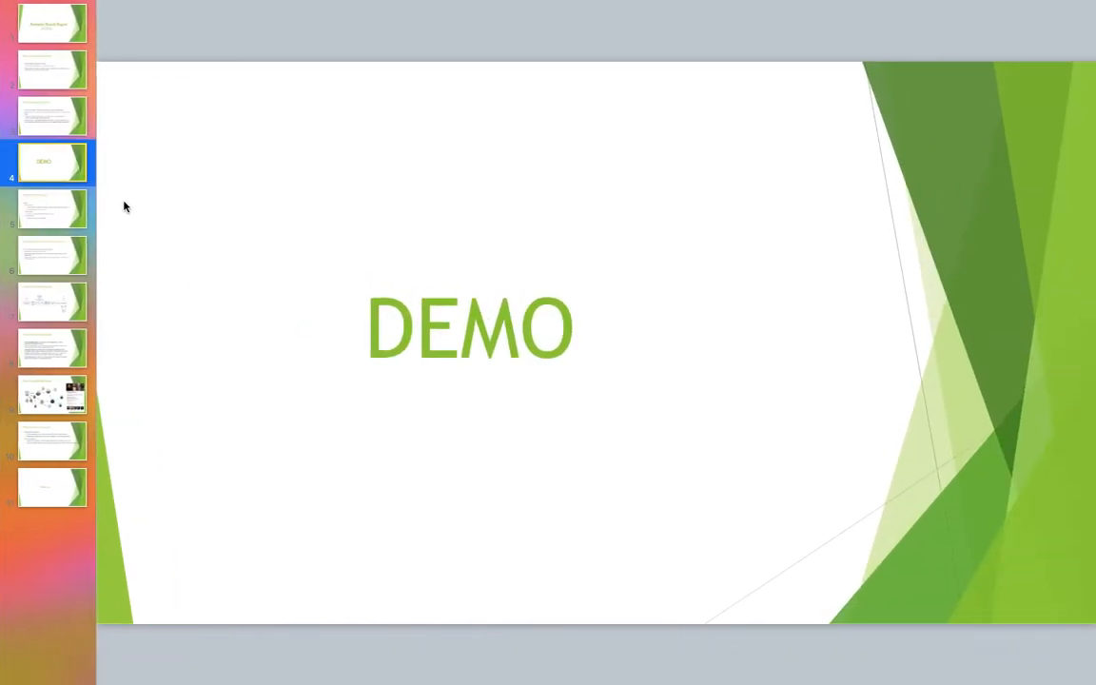
Return to the PowerPoint deck with the DEMO slide selected in the thumbnail pane.
left_click(53, 394)
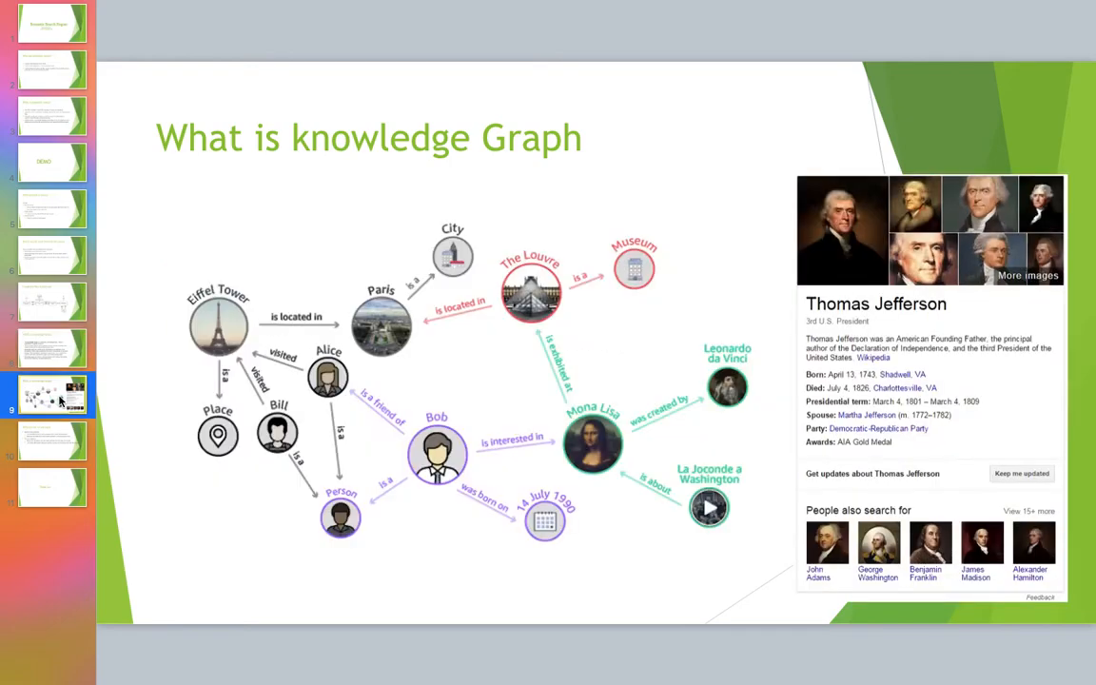
mouse_move(495, 274)
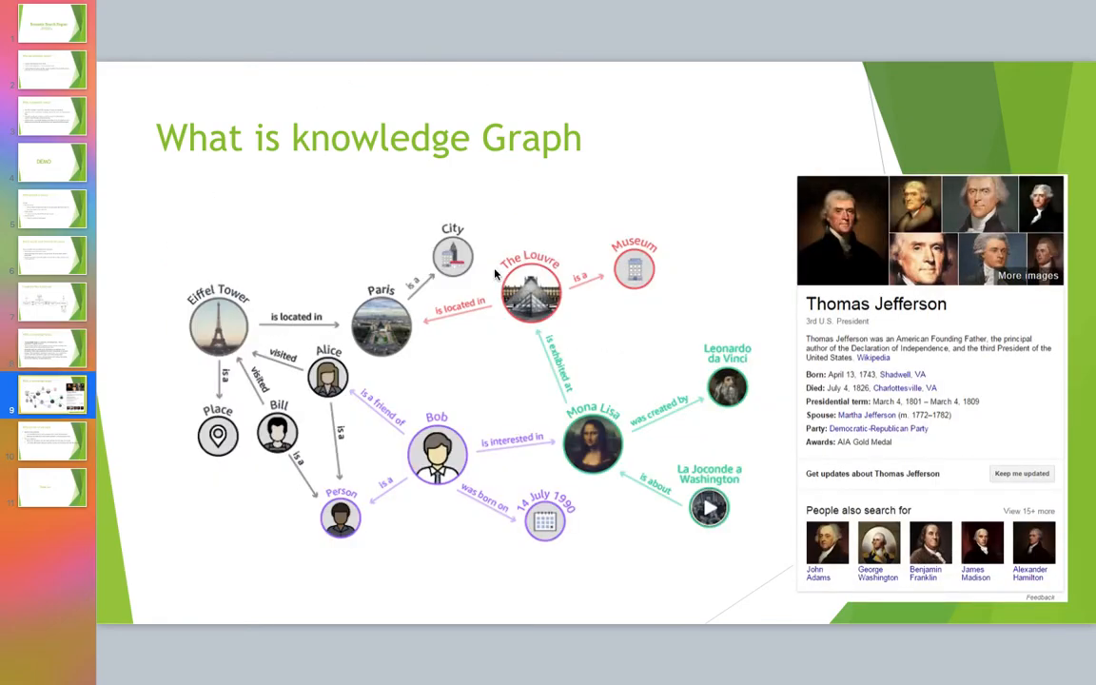
mouse_move(574, 430)
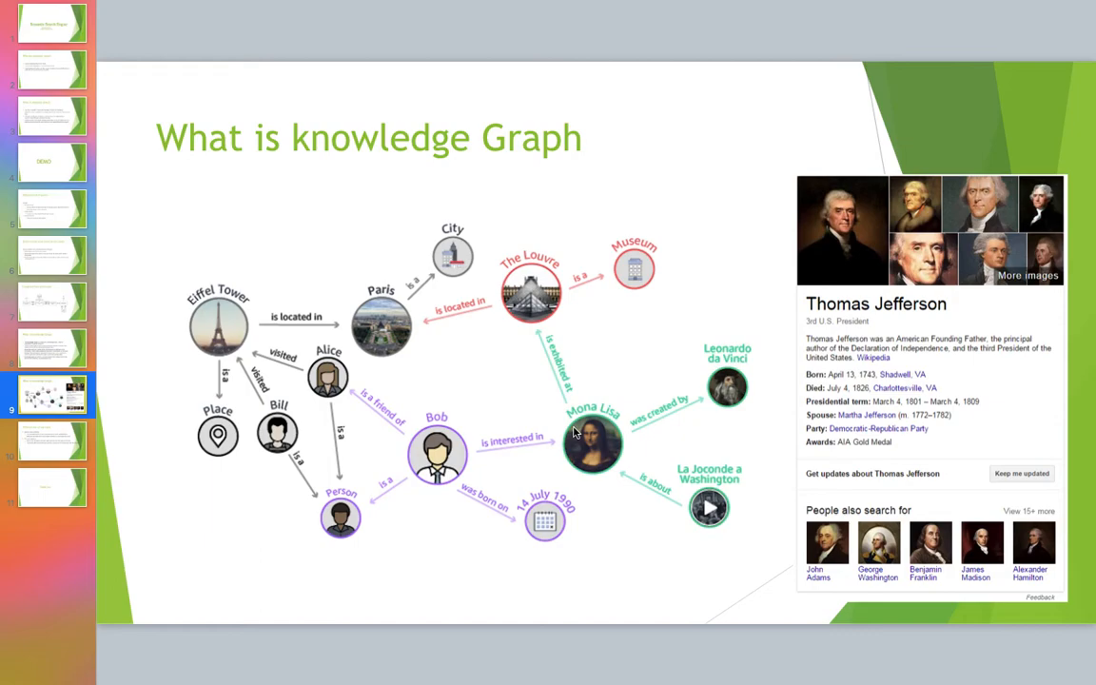
mouse_move(400, 480)
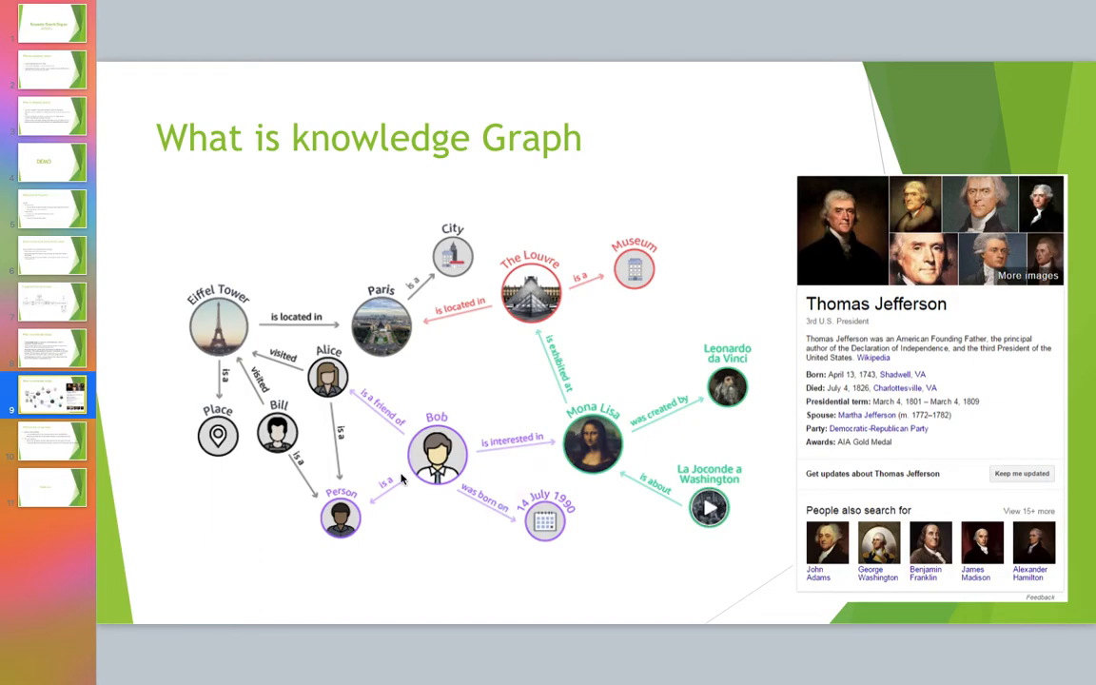
mouse_move(494, 341)
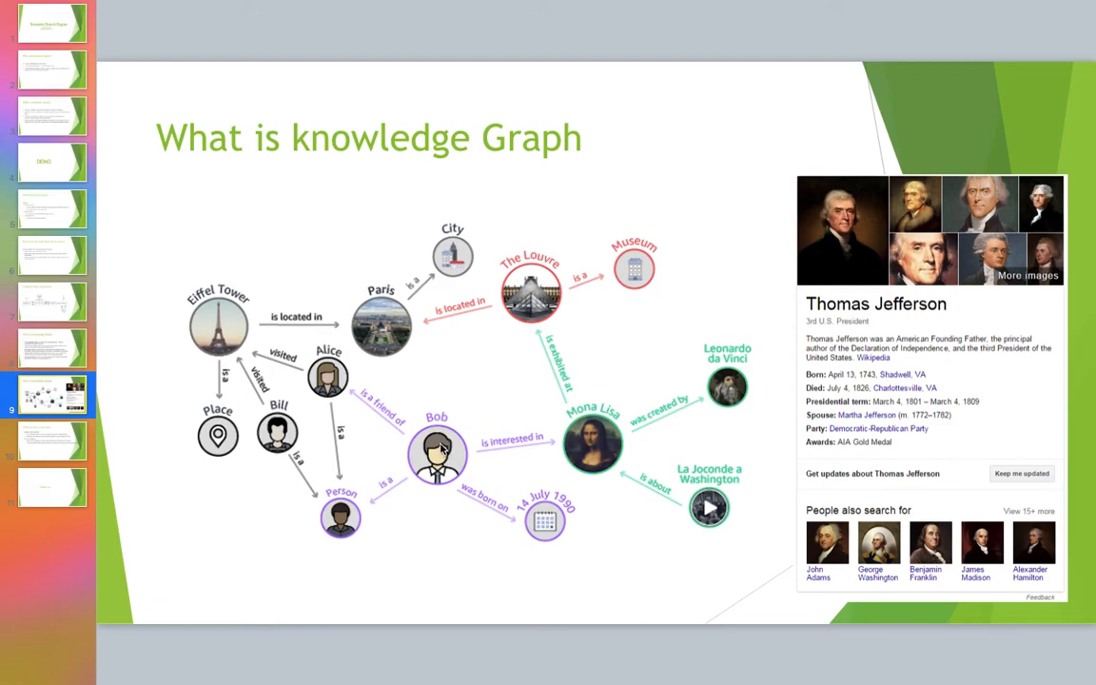
mouse_move(343, 390)
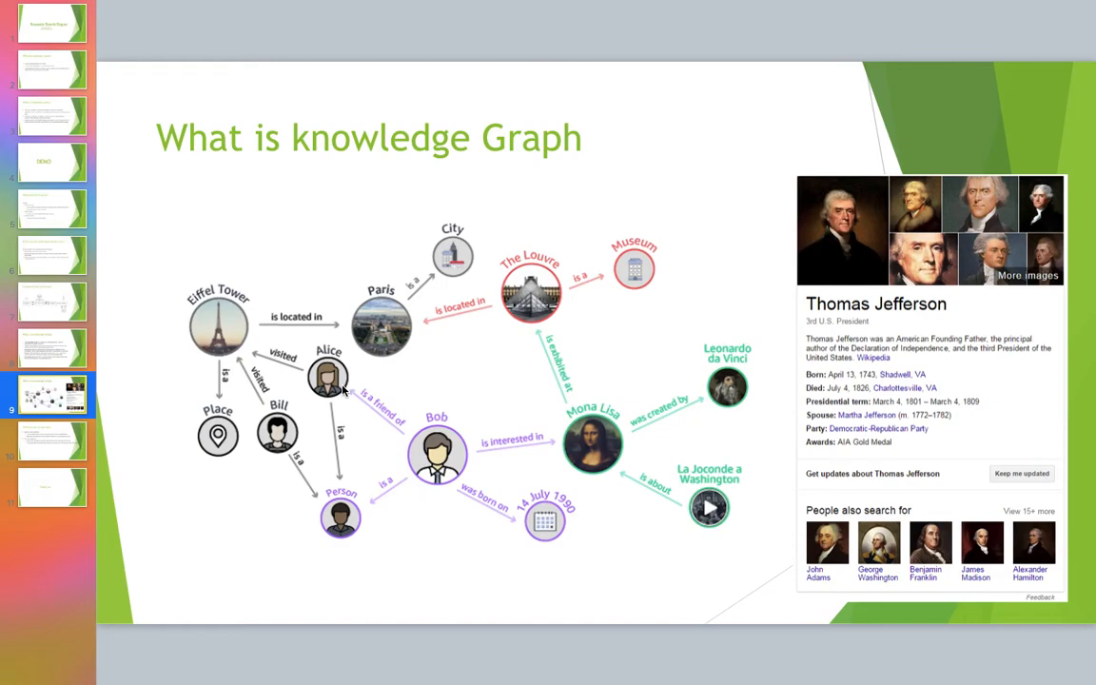
mouse_move(377, 371)
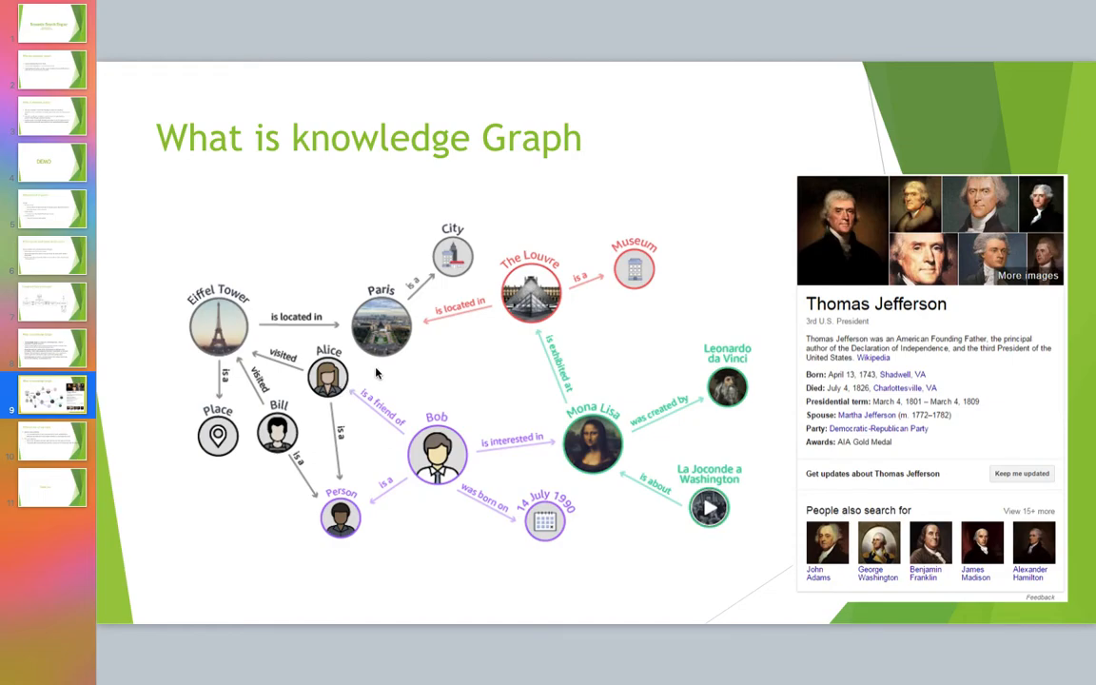
mouse_move(440, 445)
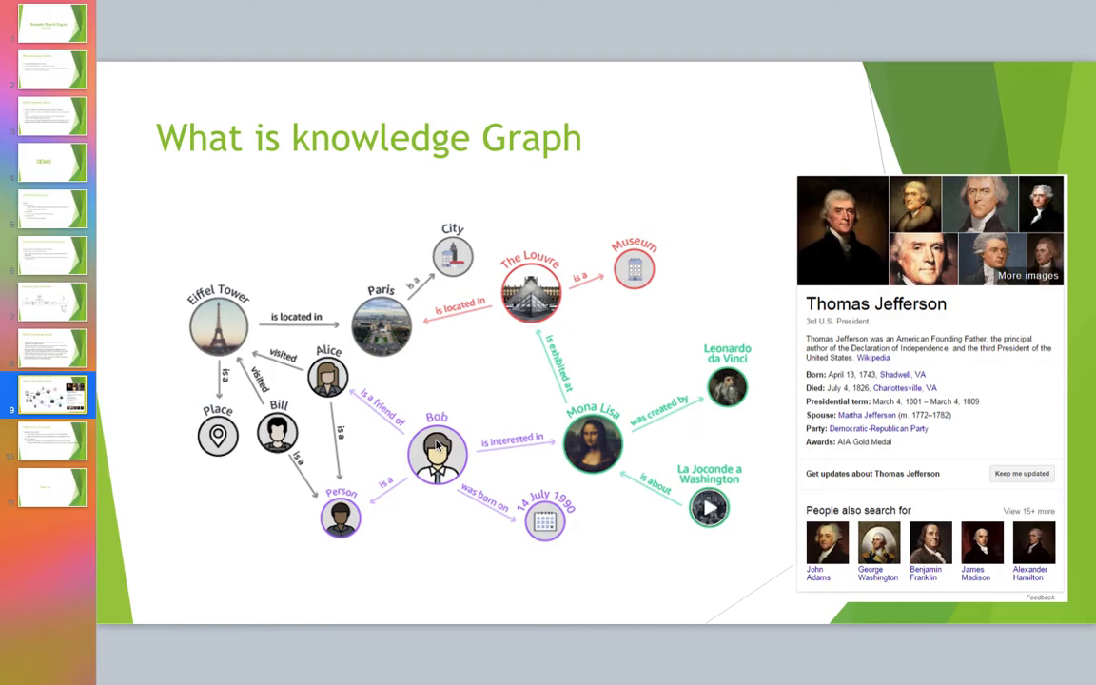
mouse_move(359, 397)
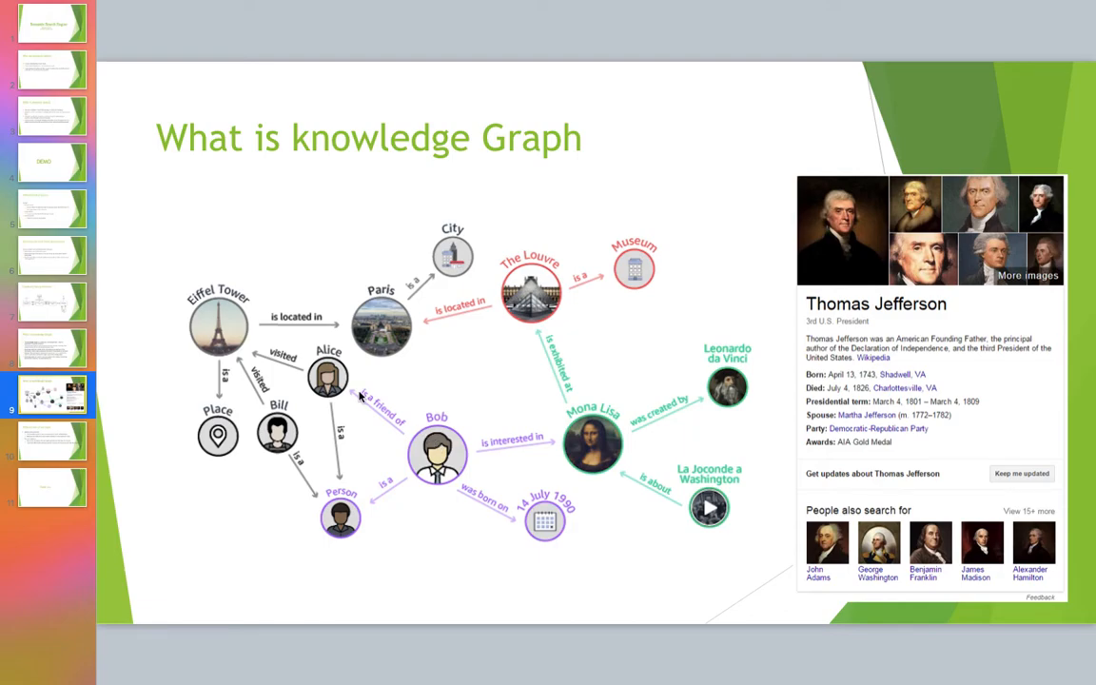
mouse_move(365, 393)
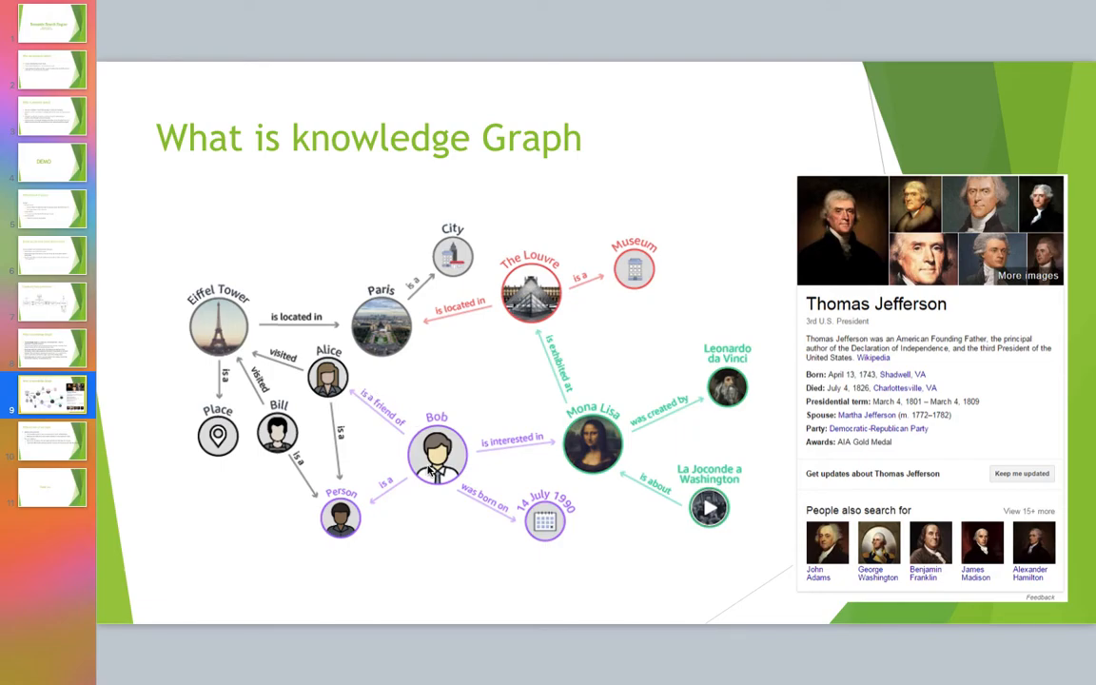
mouse_move(371, 293)
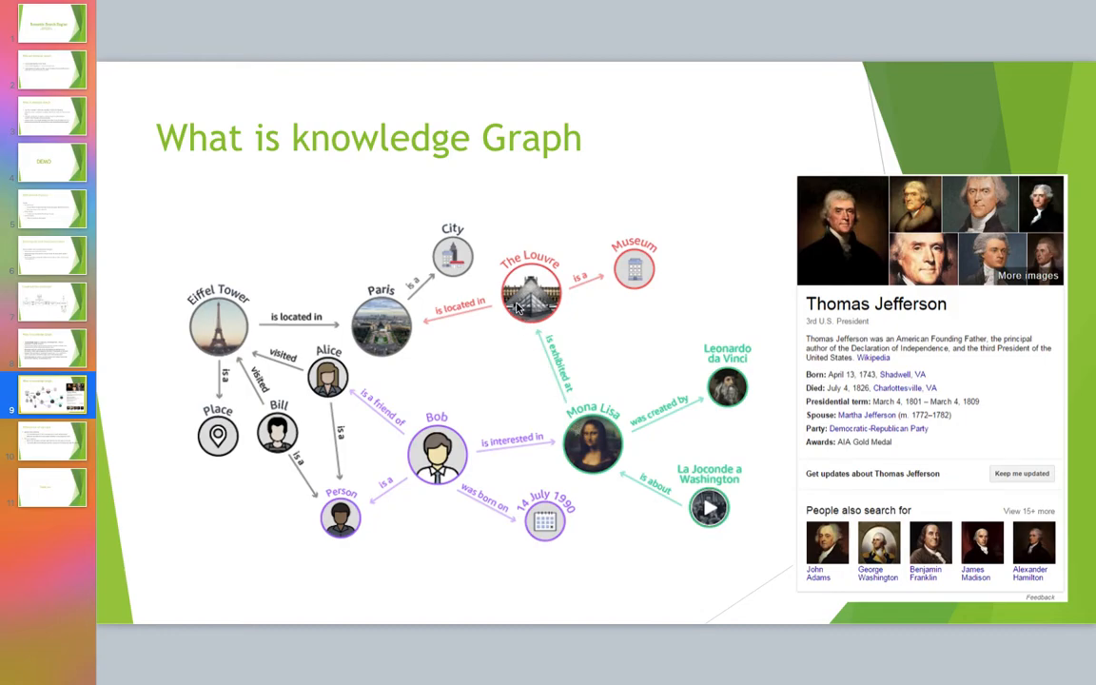
mouse_move(415, 412)
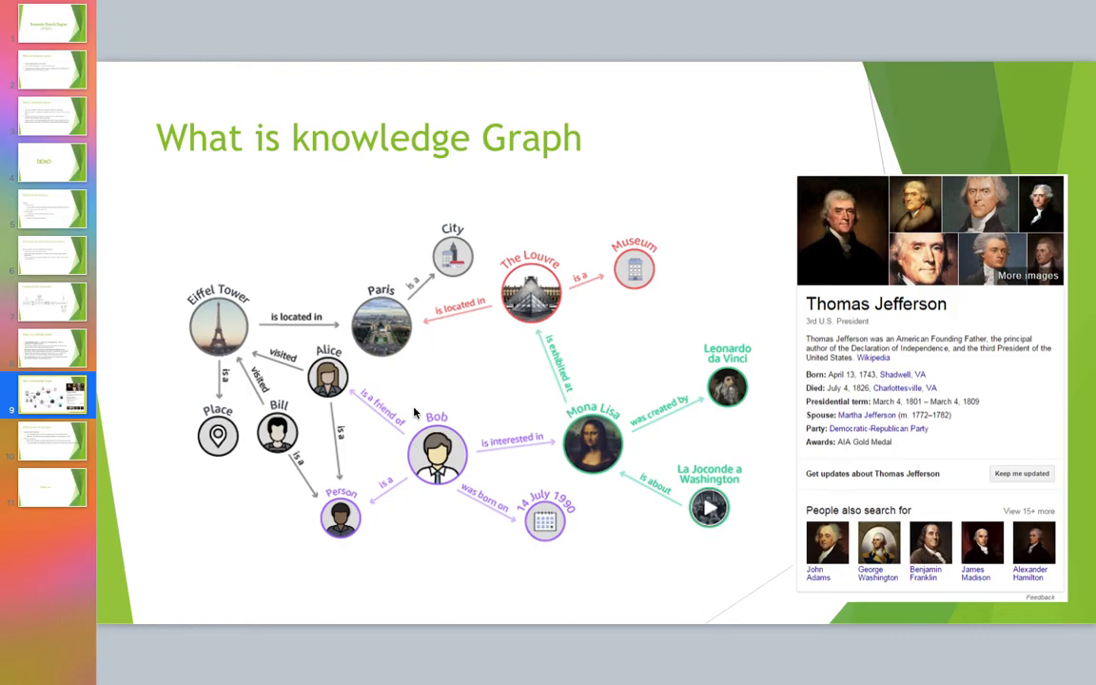
mouse_move(268, 278)
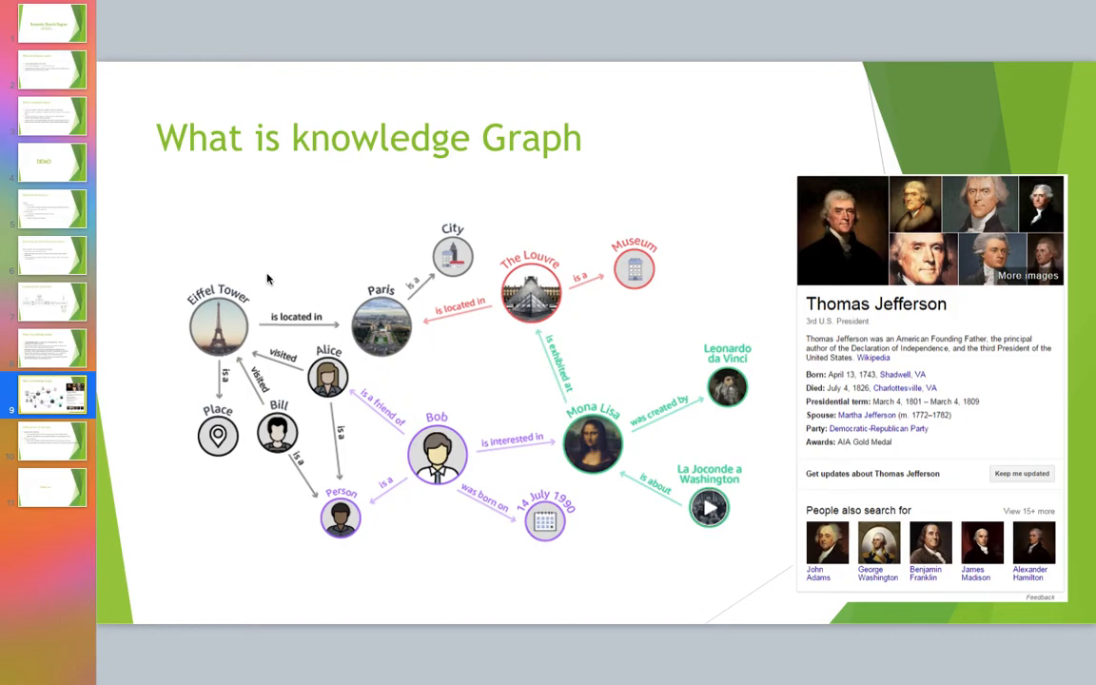
mouse_move(266, 334)
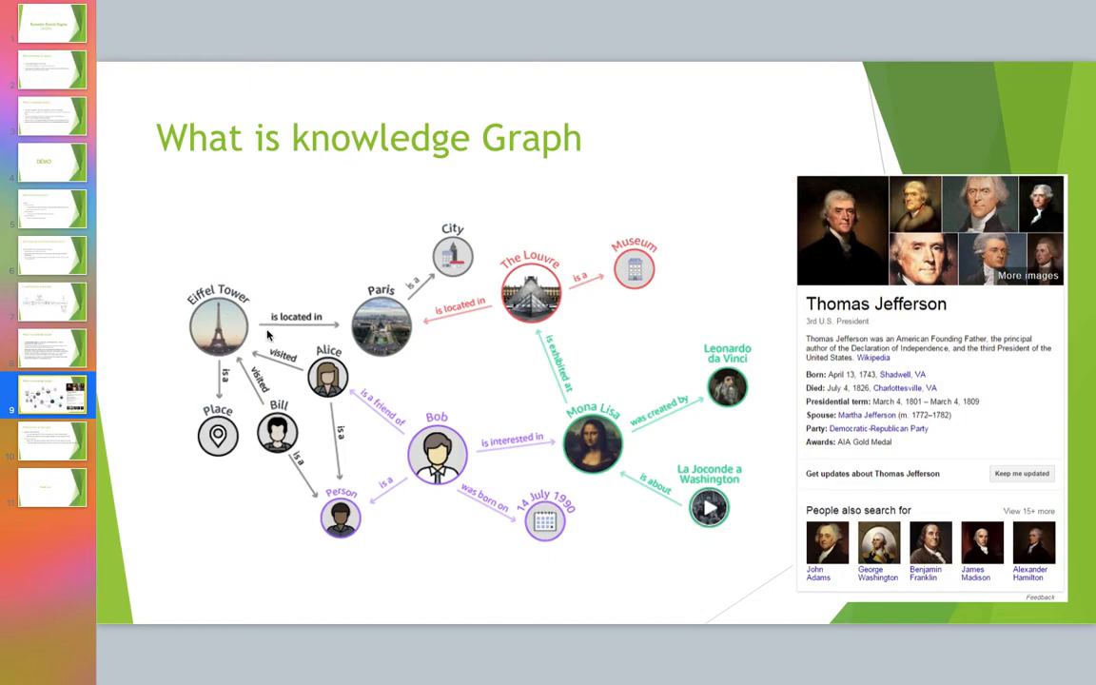
mouse_move(422, 459)
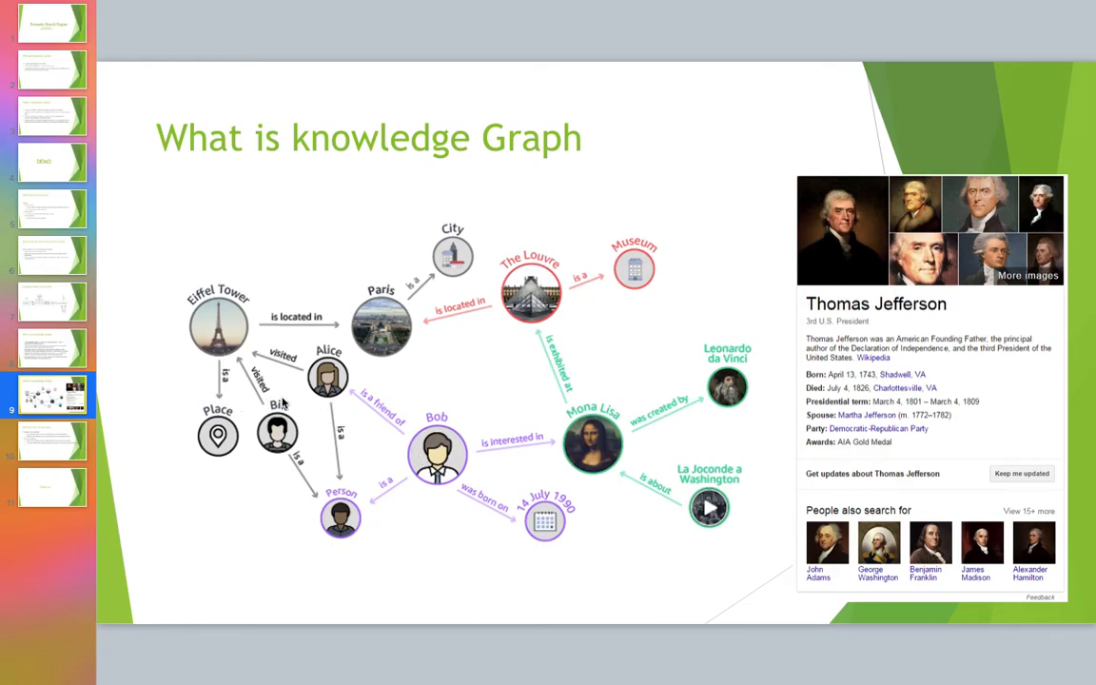
mouse_move(335, 434)
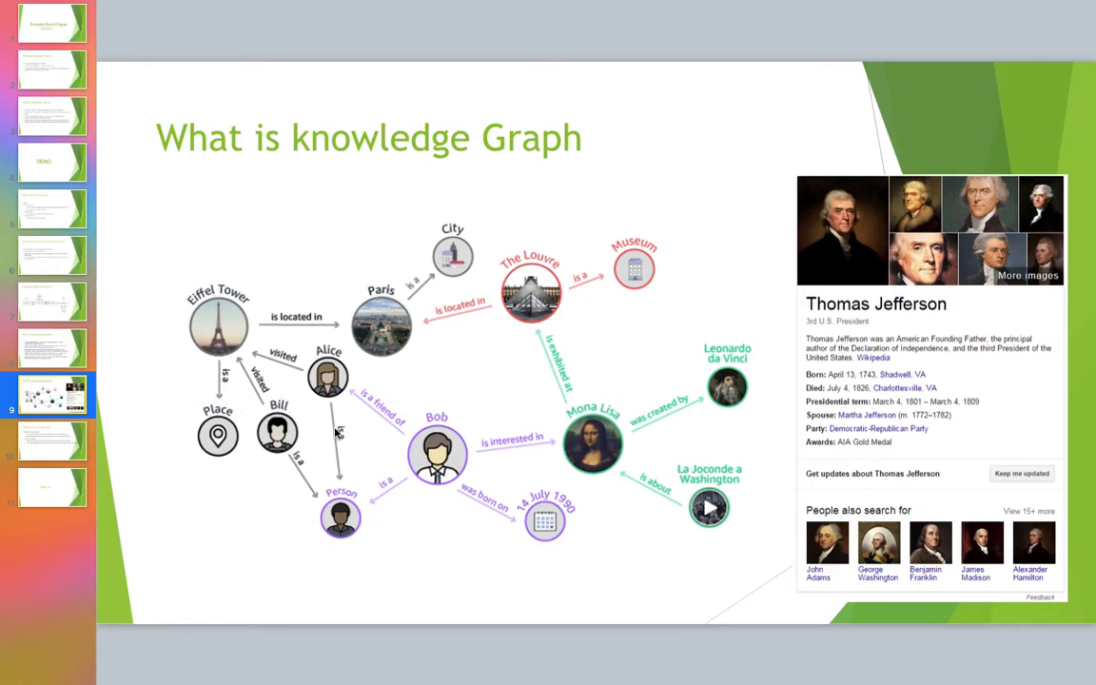
mouse_move(358, 381)
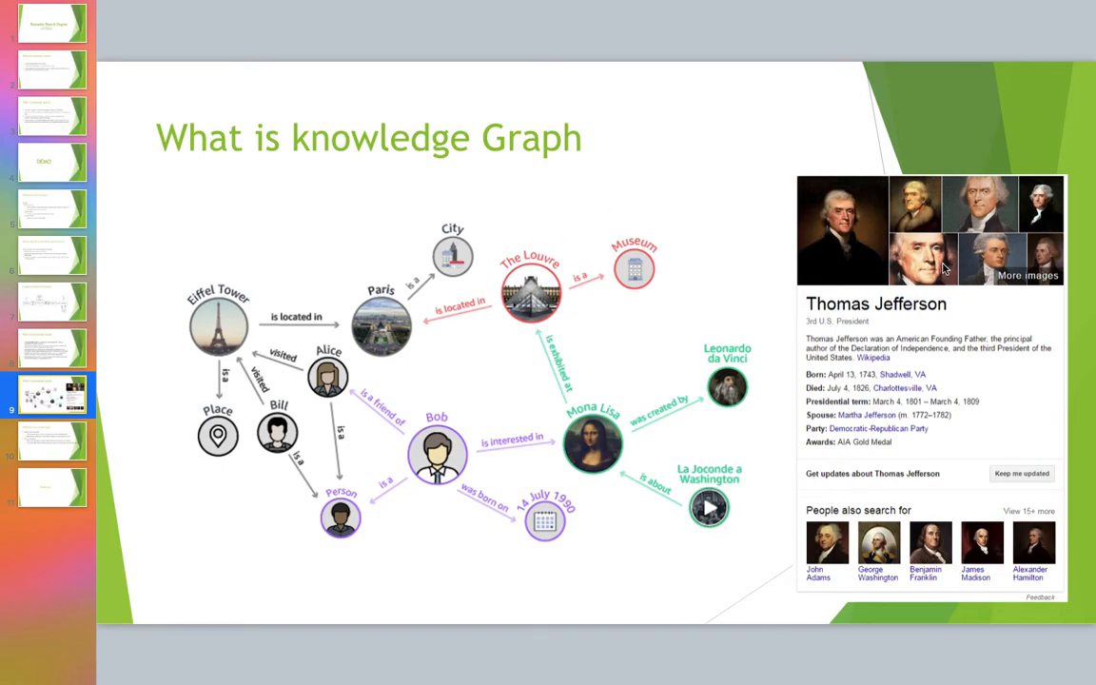
mouse_move(866, 308)
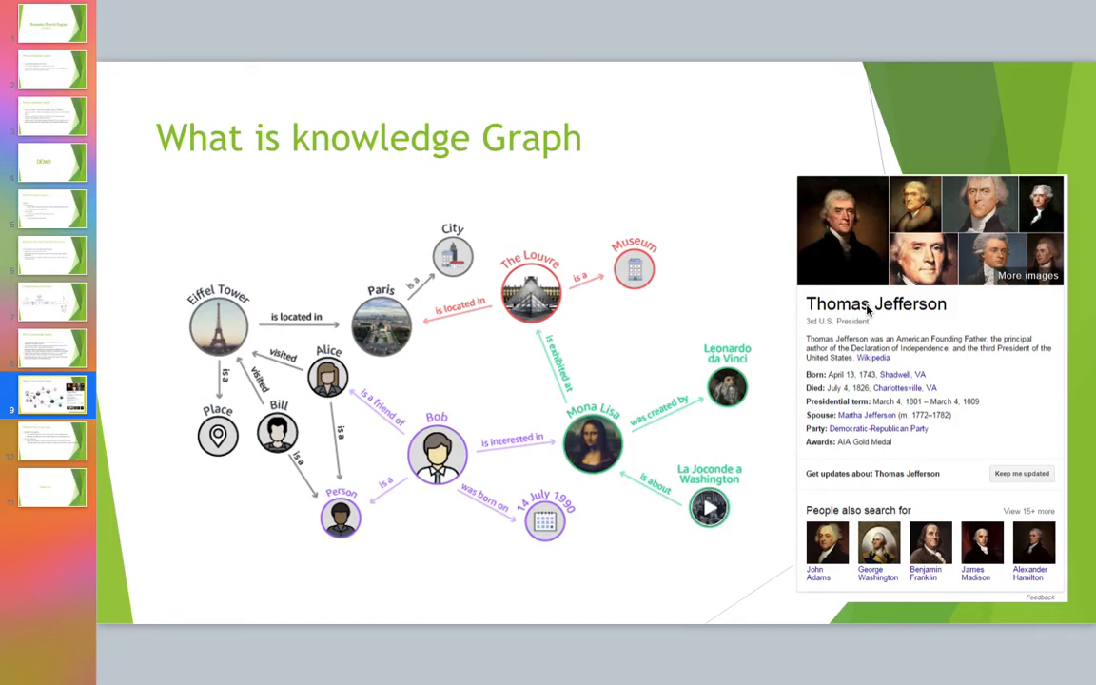
mouse_move(860, 297)
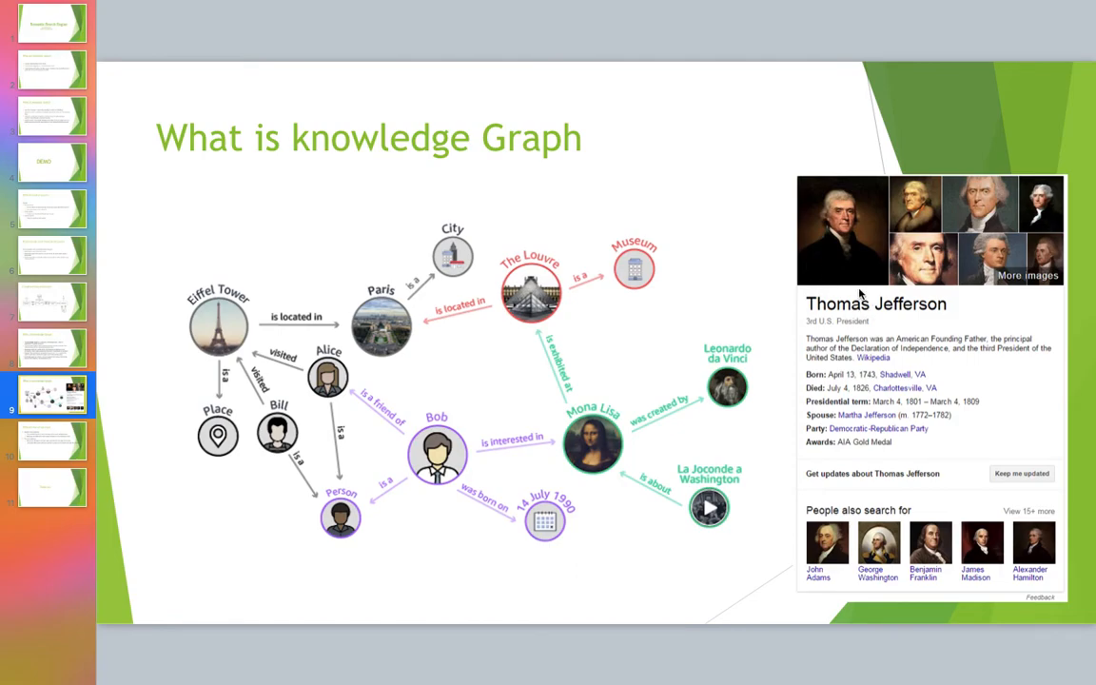
mouse_move(924, 301)
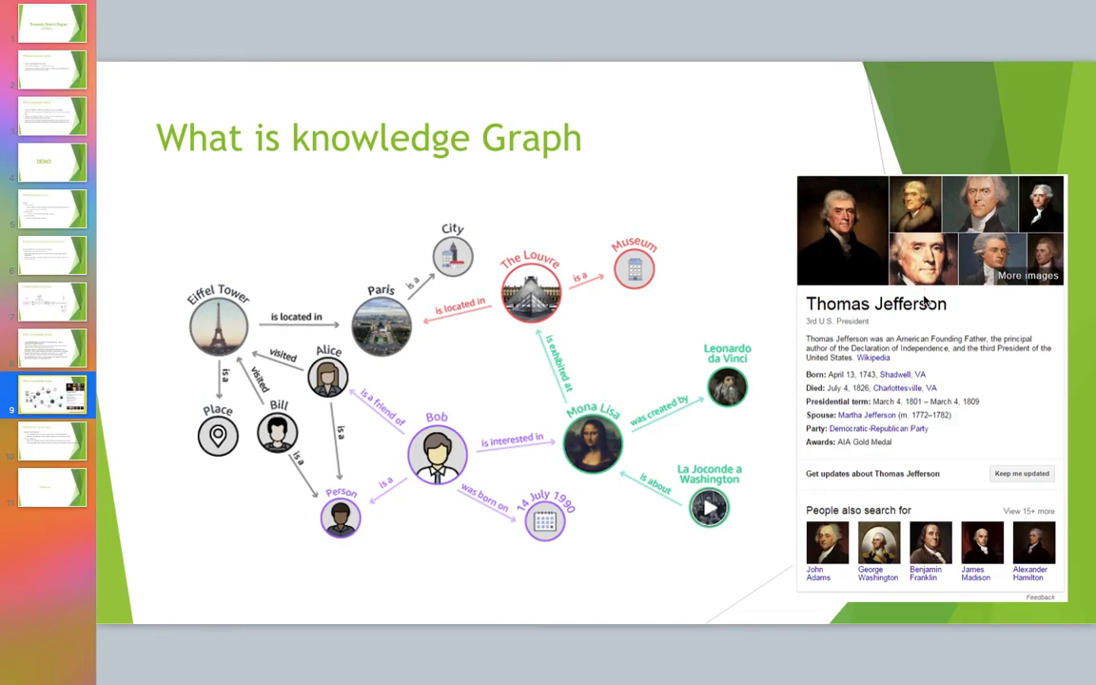
mouse_move(449, 465)
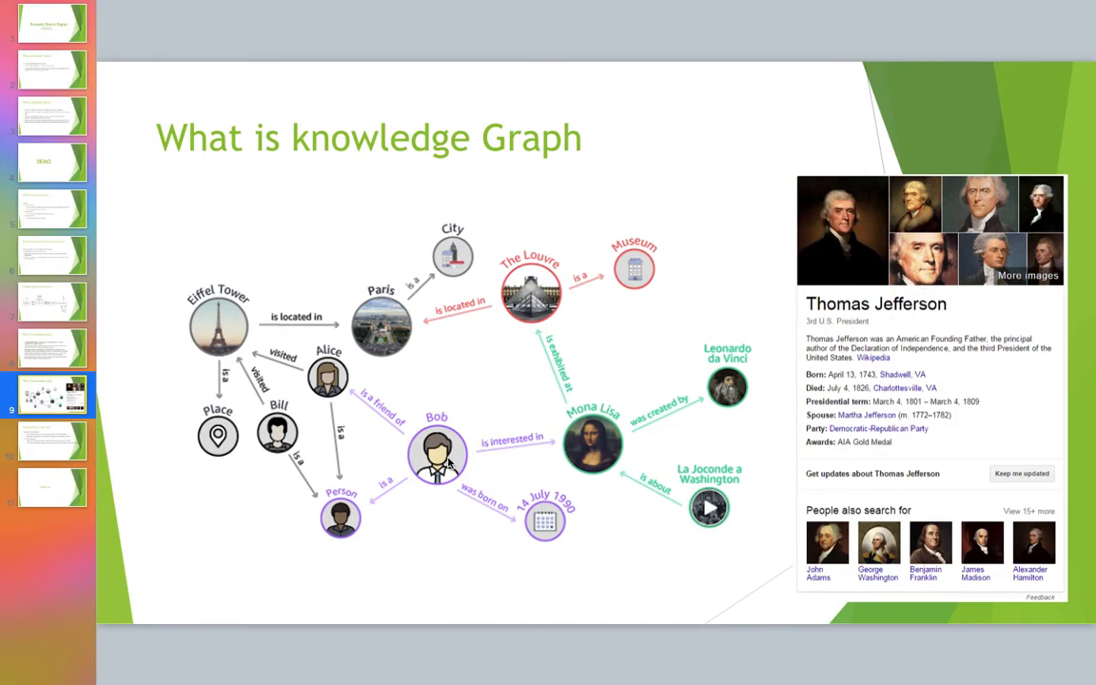
mouse_move(354, 516)
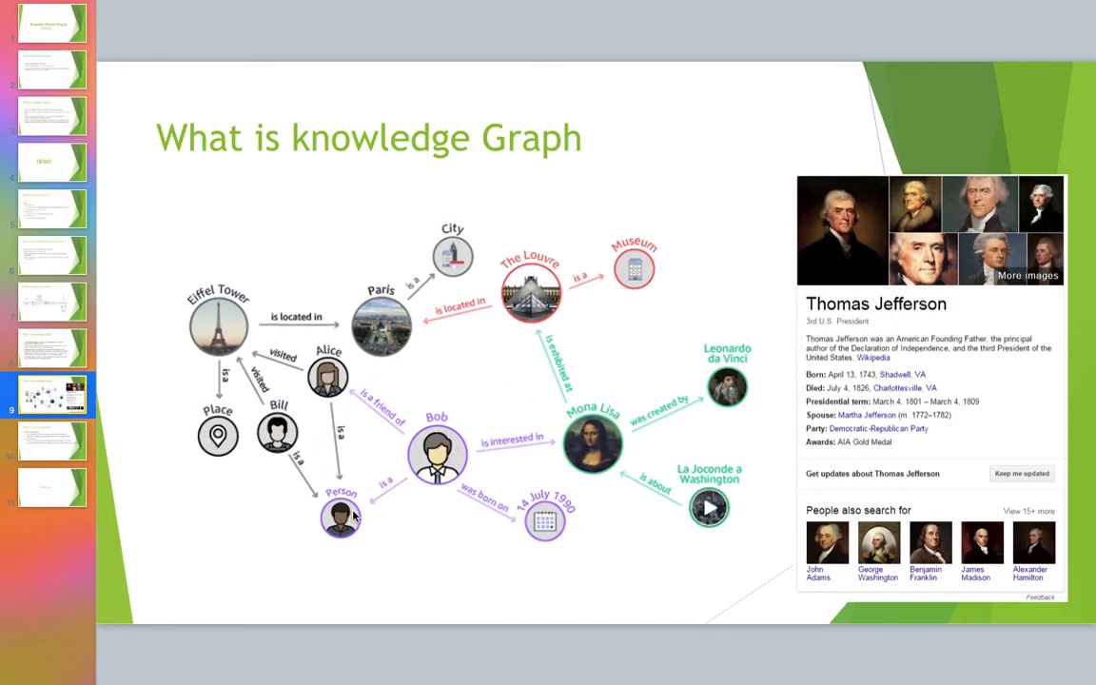
mouse_move(357, 436)
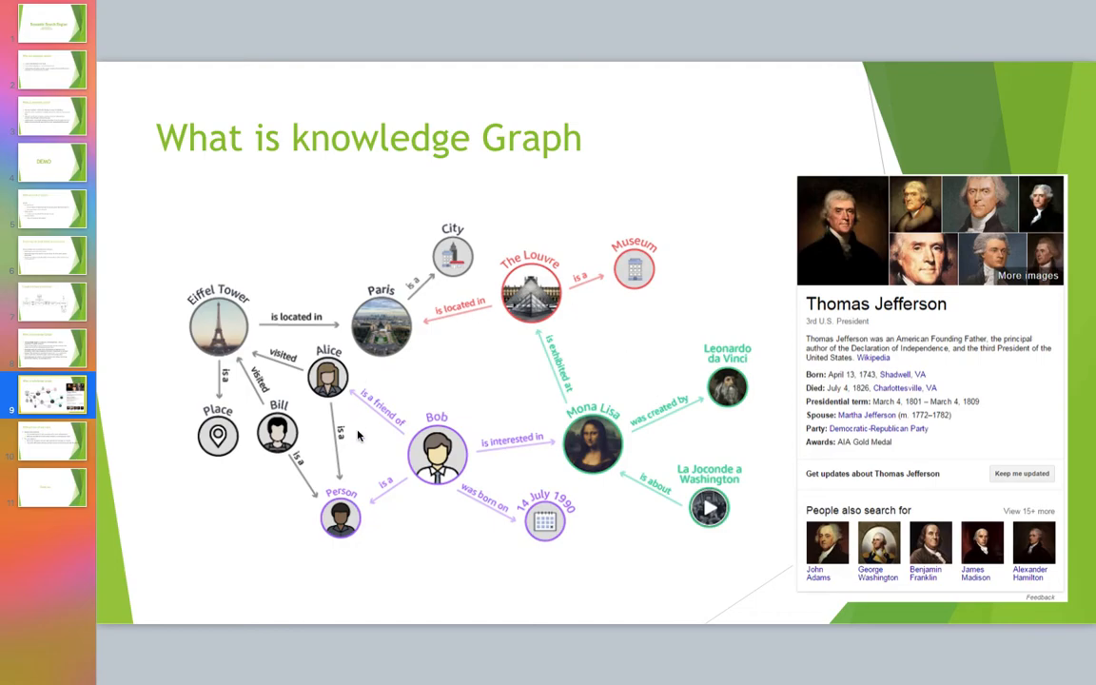
mouse_move(574, 447)
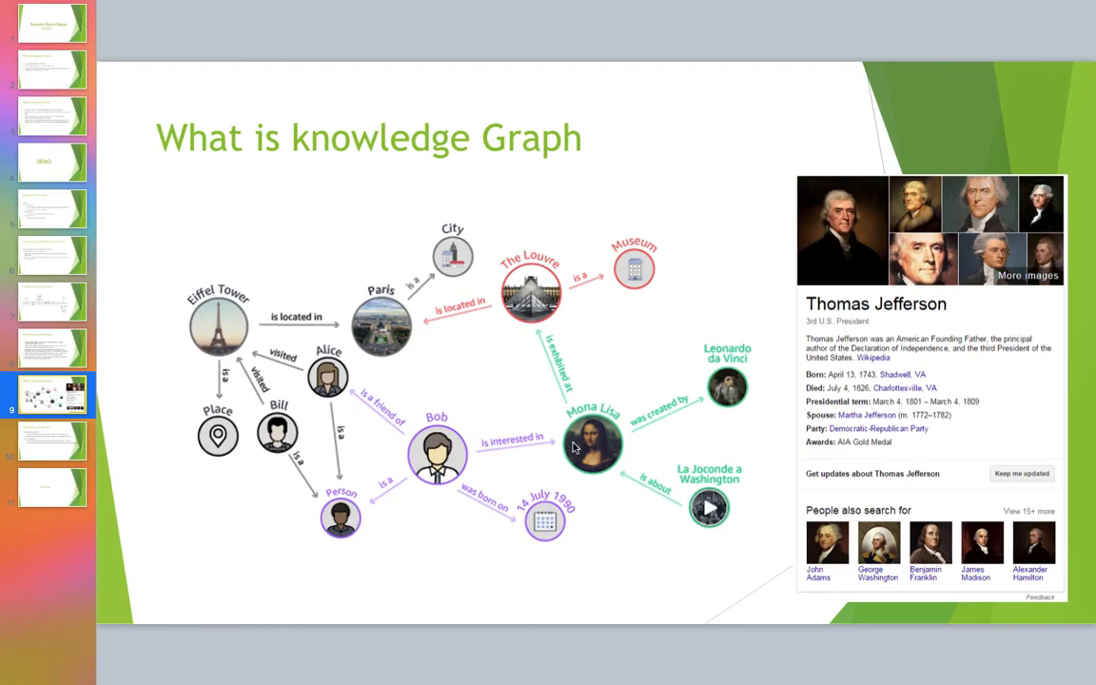
mouse_move(447, 301)
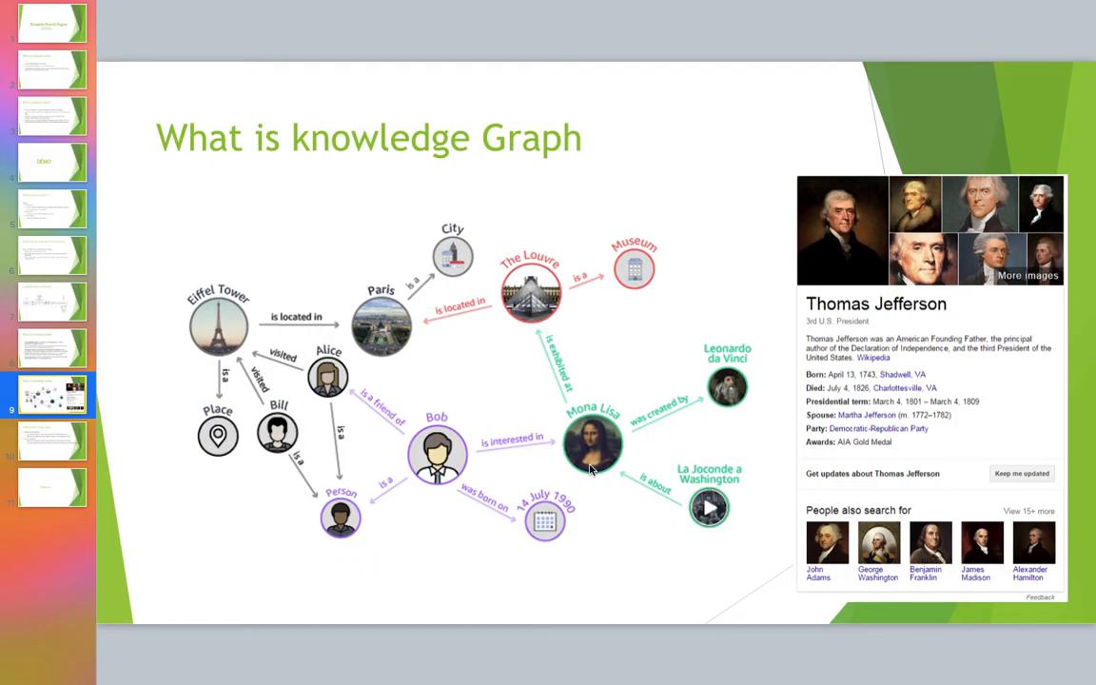
mouse_move(910, 453)
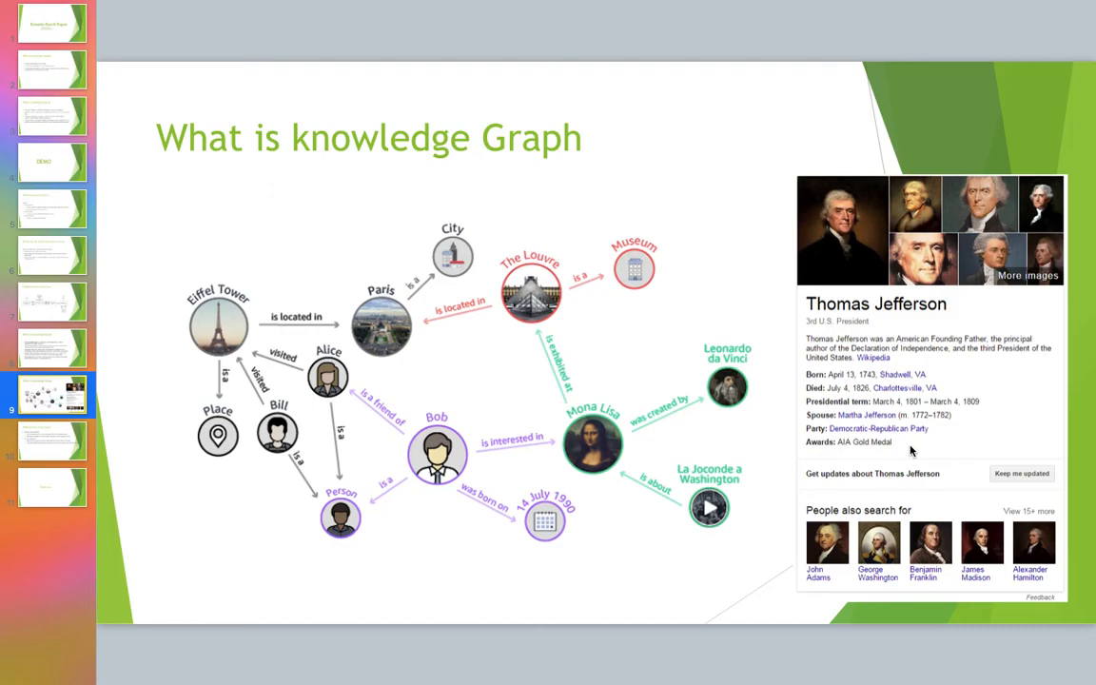
mouse_move(76, 316)
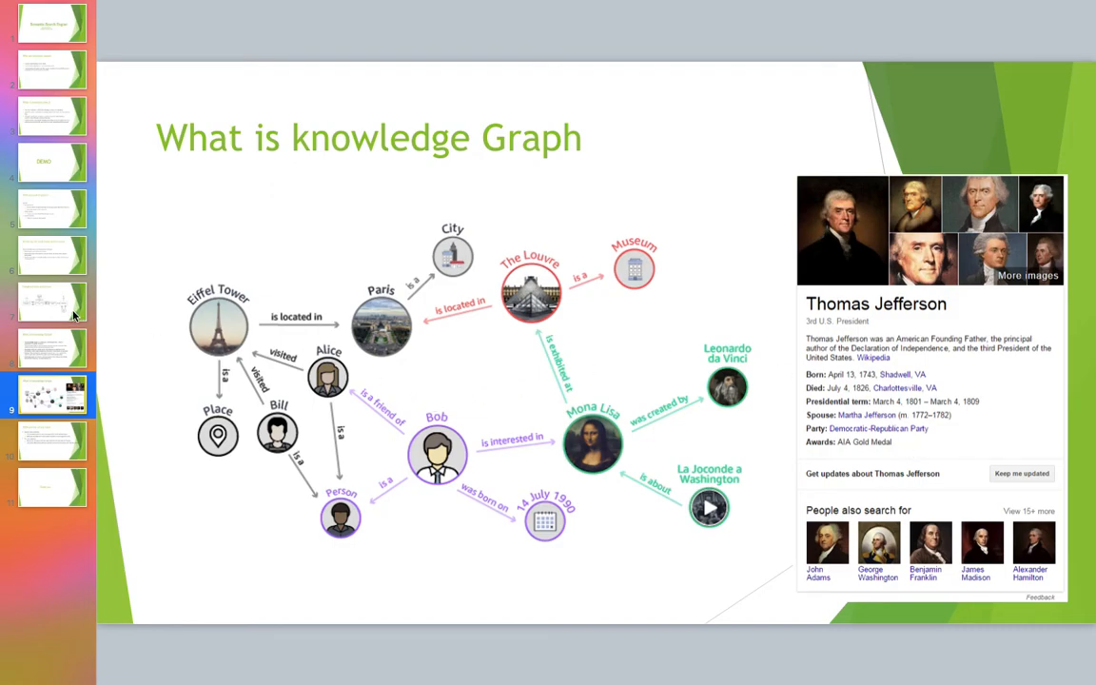
mouse_move(414, 360)
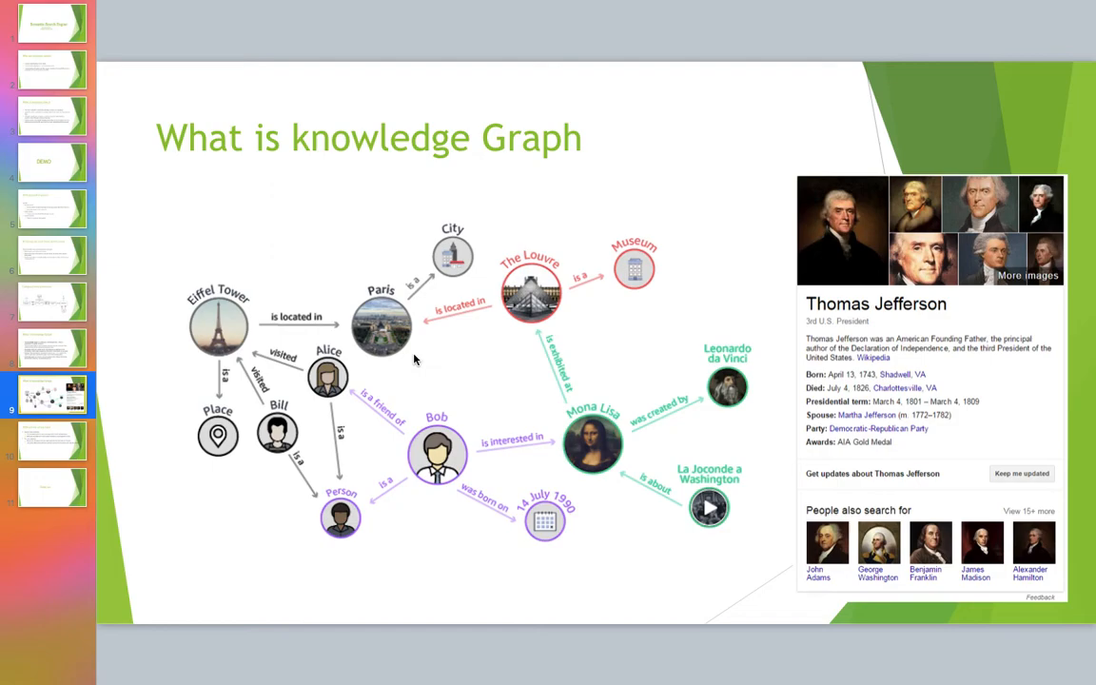
mouse_move(129, 394)
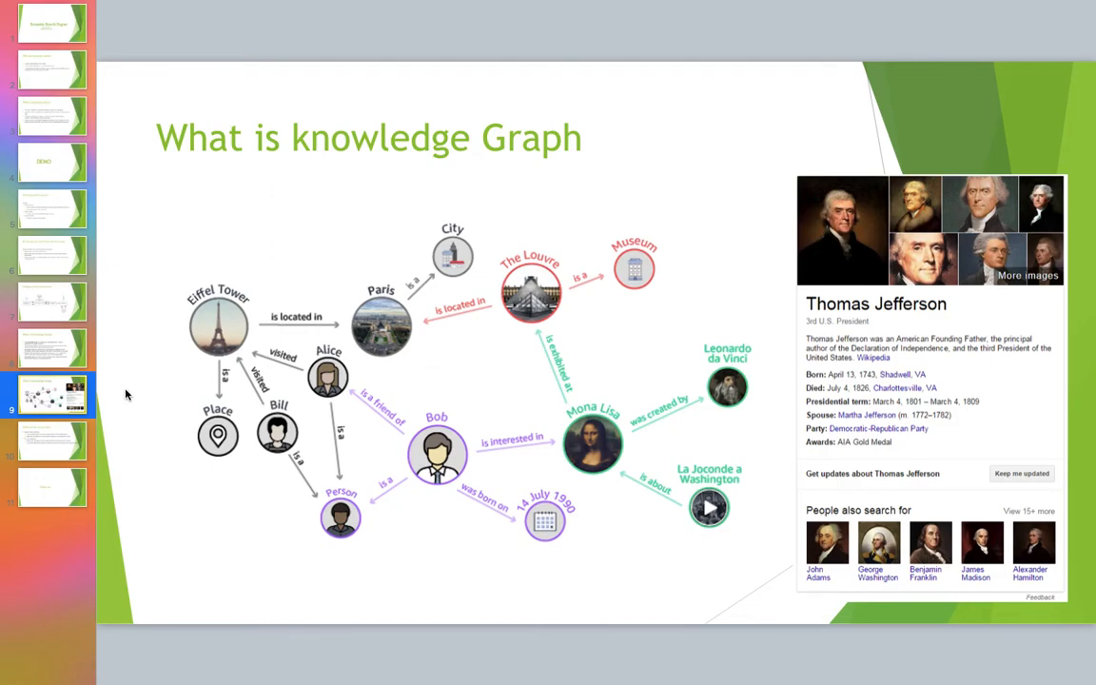
mouse_move(75, 445)
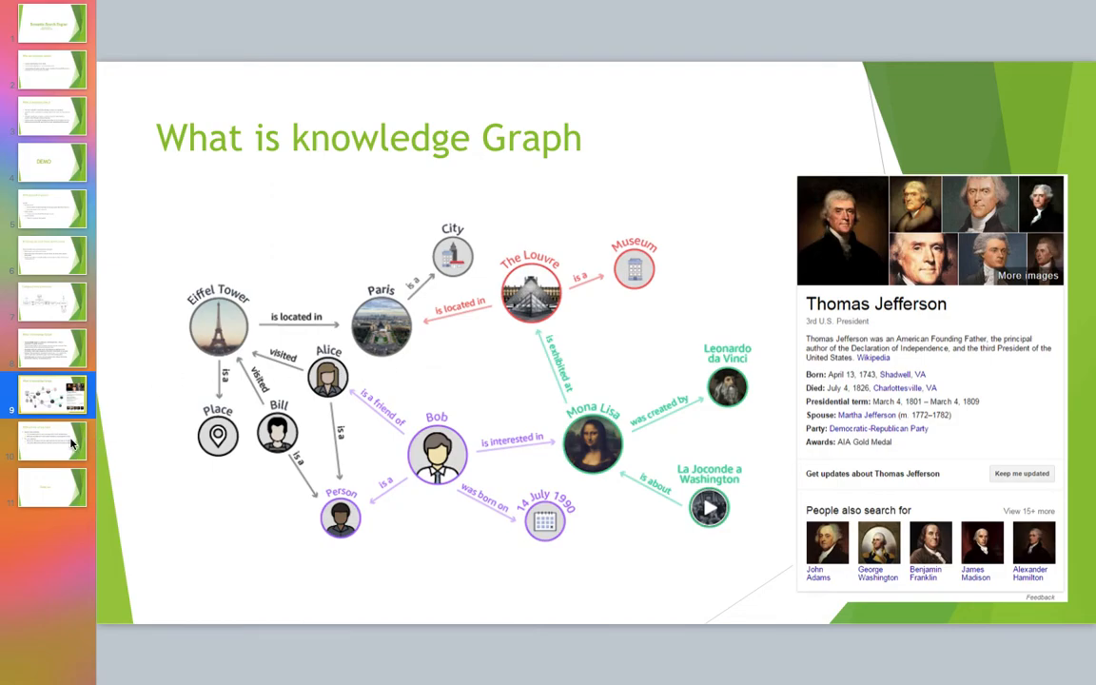
left_click(54, 487)
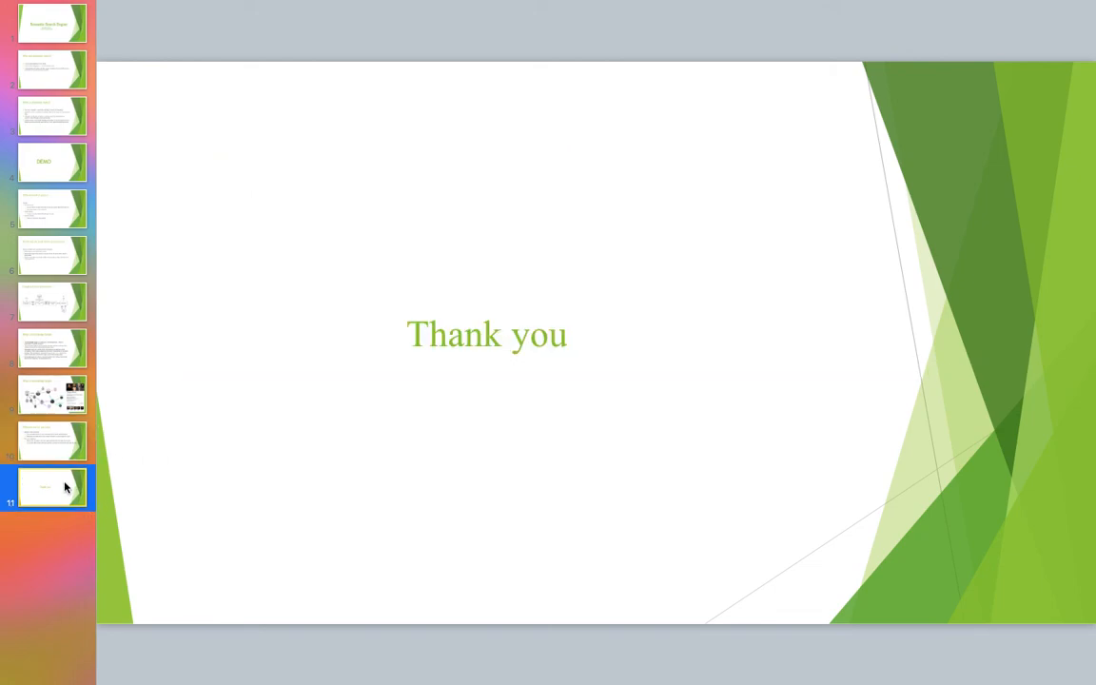